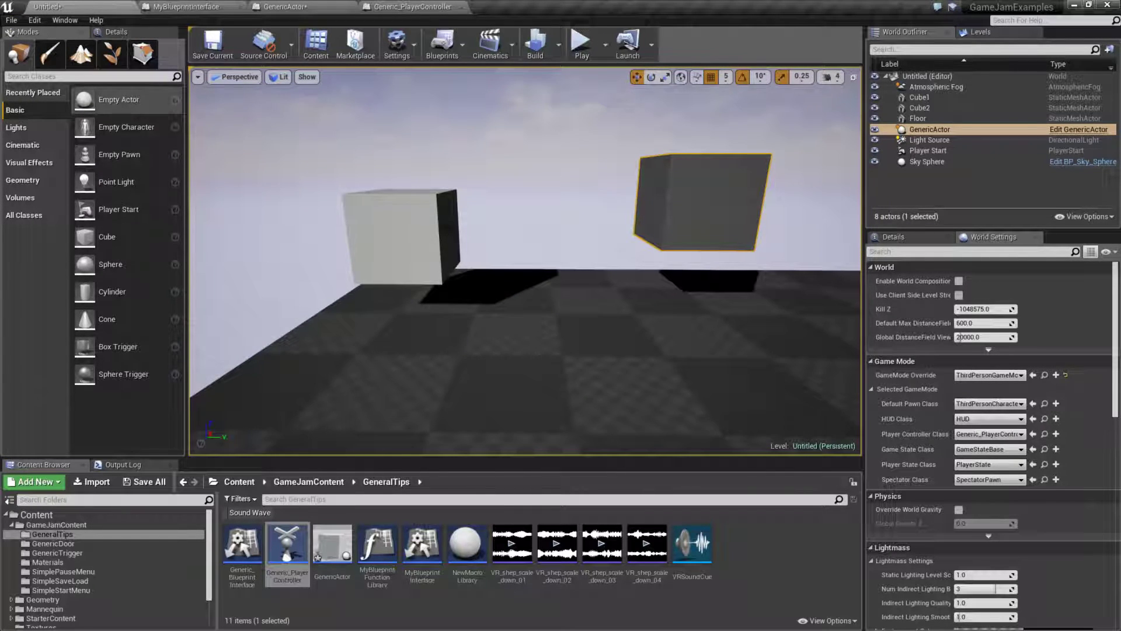
- Test the level in Play In Editor, then open Generic_PlayerController's class defaults
left_click(580, 43)
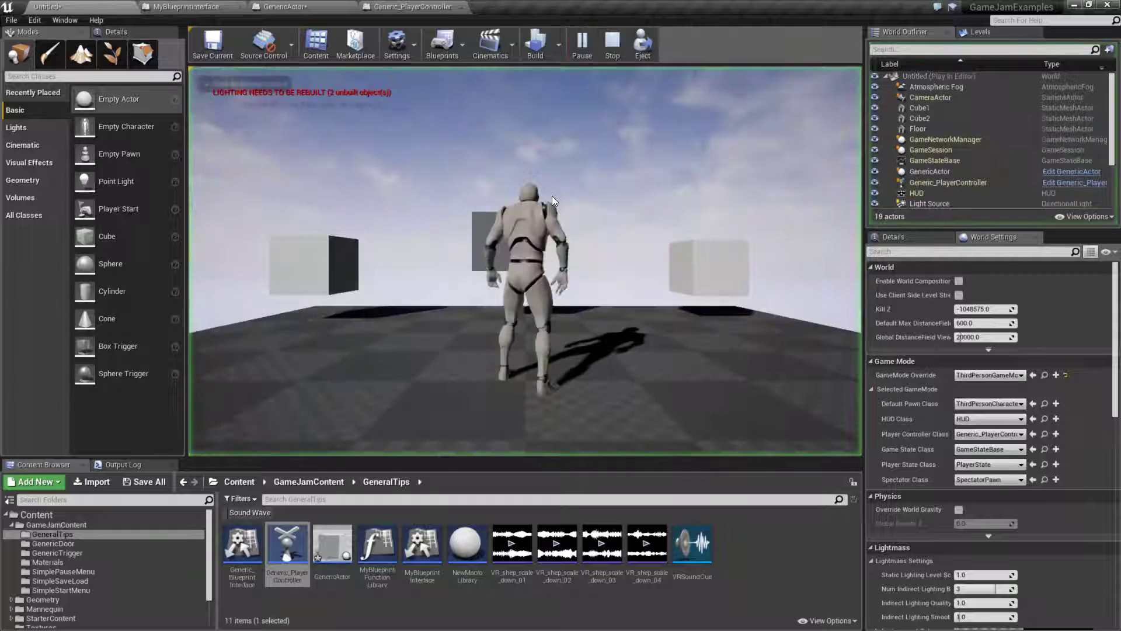
left_click(612, 42)
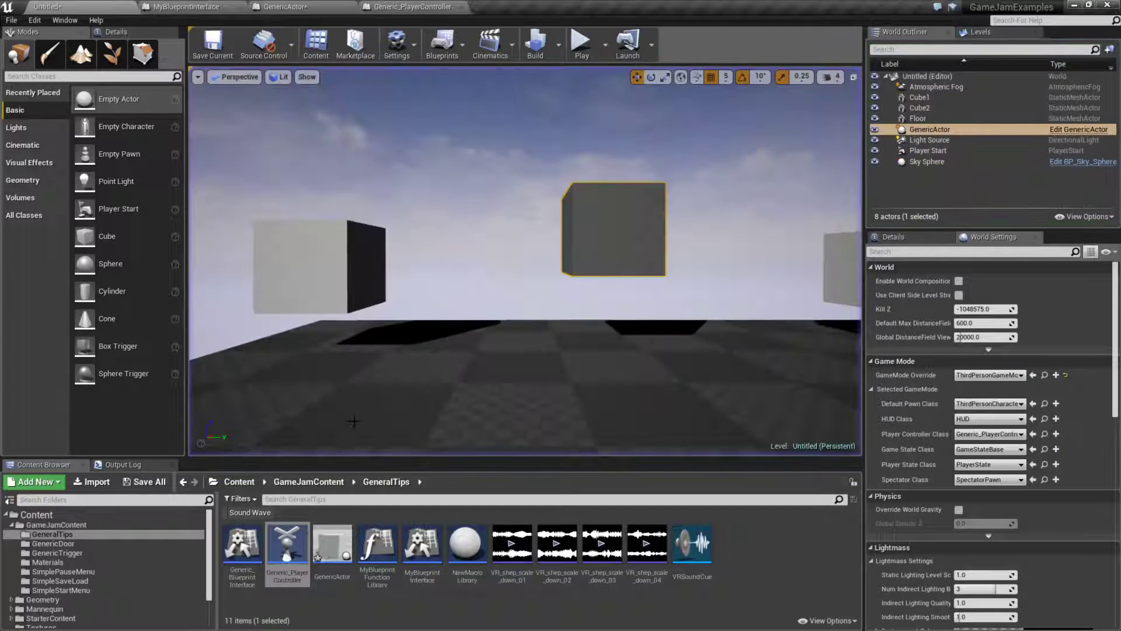
left_click(412, 6)
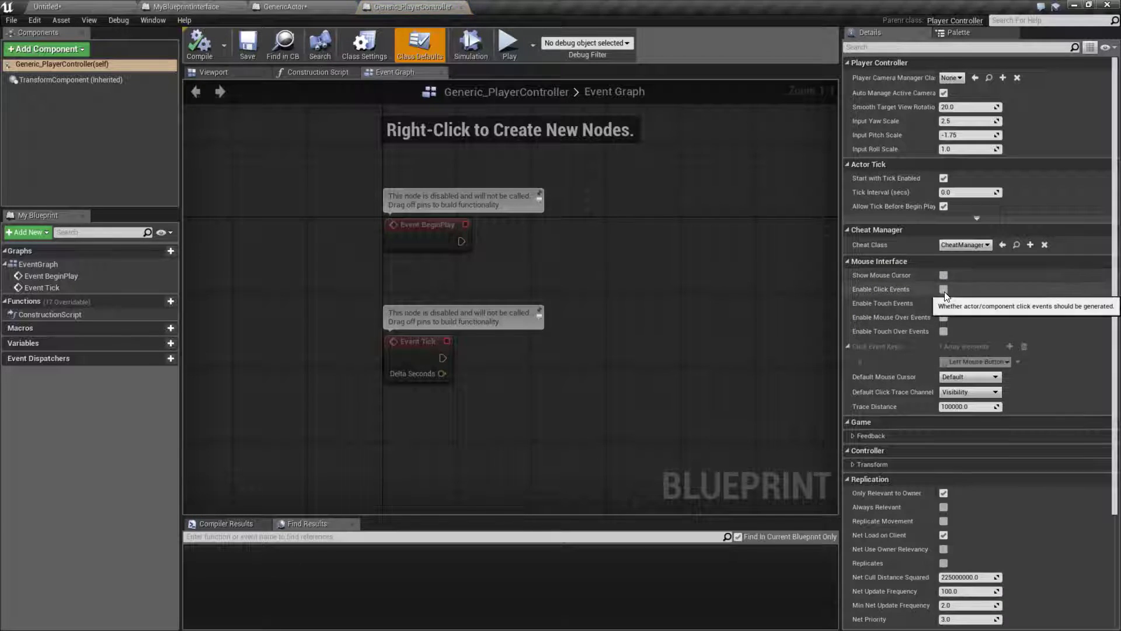
left_click(943, 275)
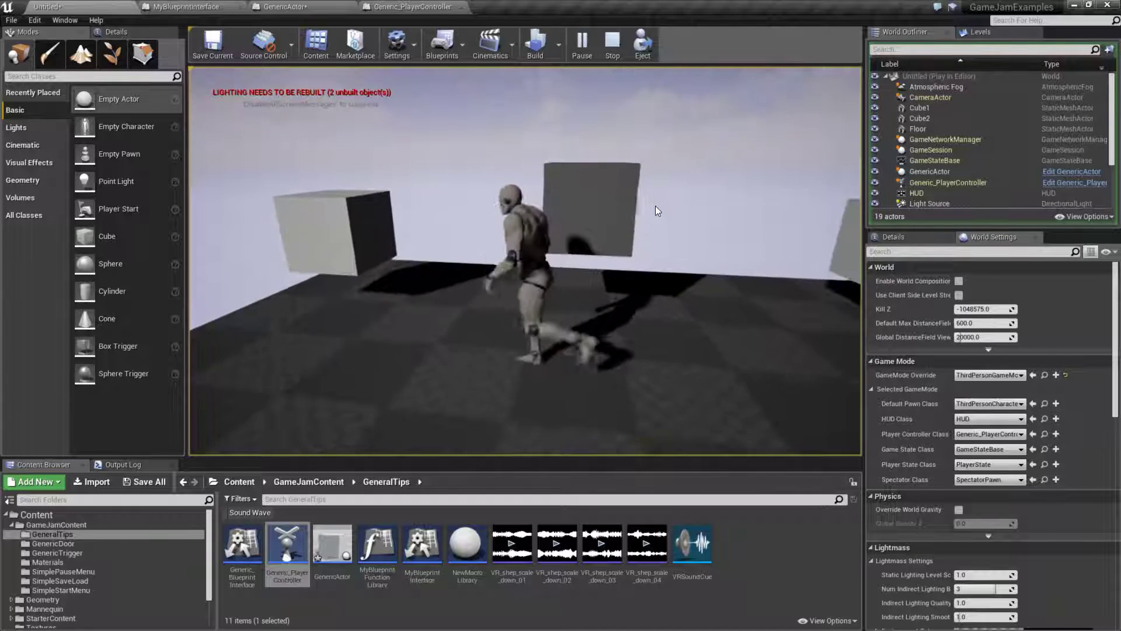
- Review the StaticMesh On Clicked event in GenericActor's event graph and compile it
left_click(286, 6)
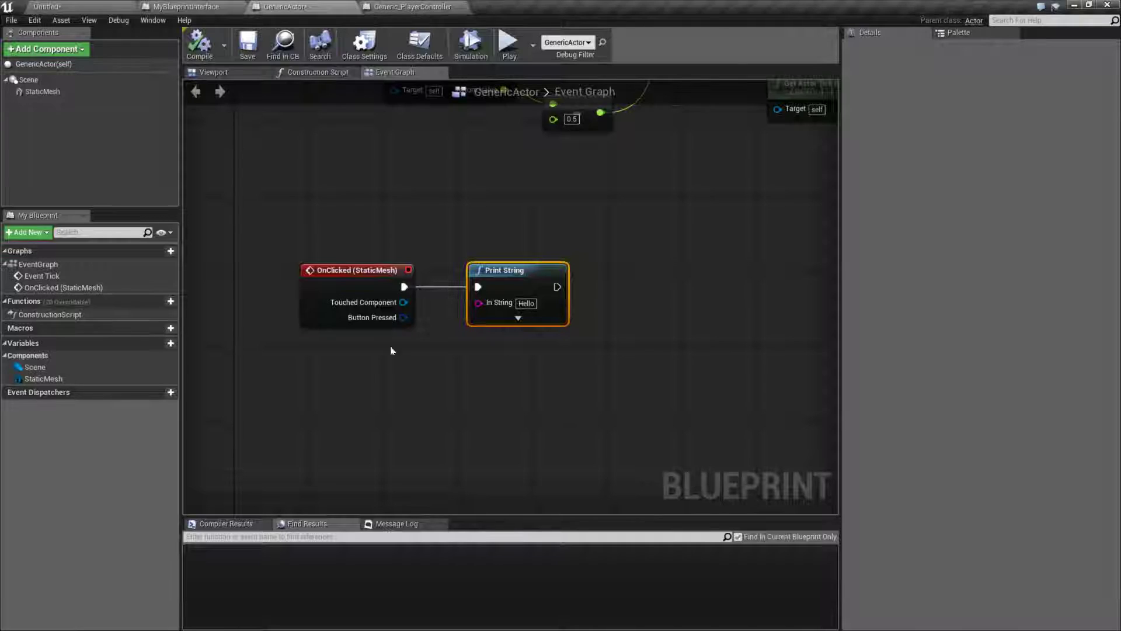
mouse_move(358, 270)
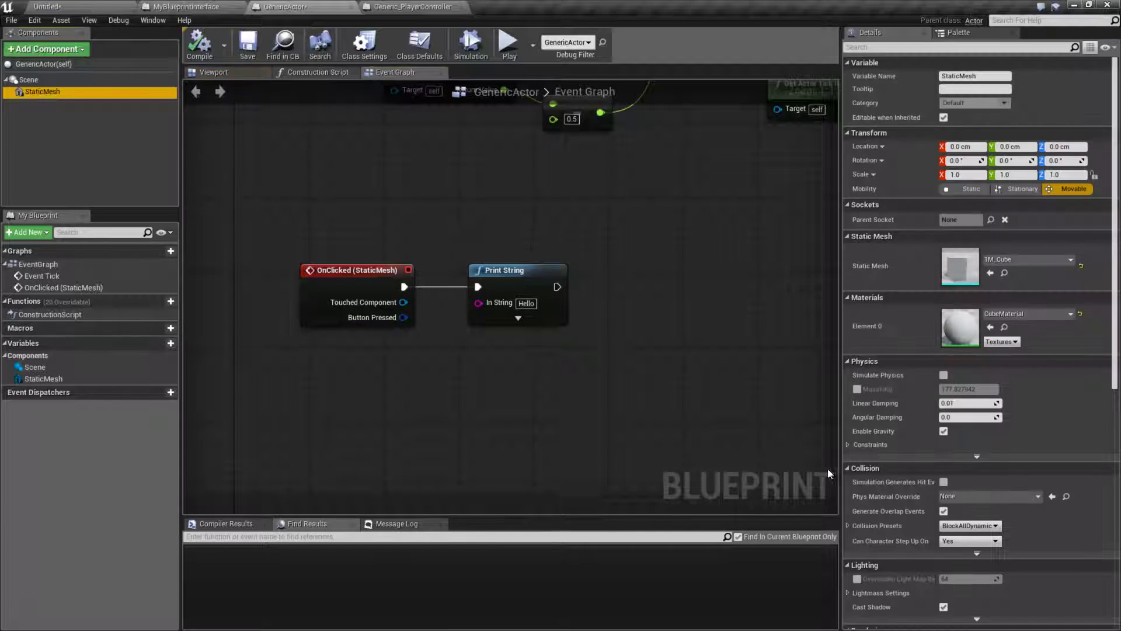
scroll("down", 3)
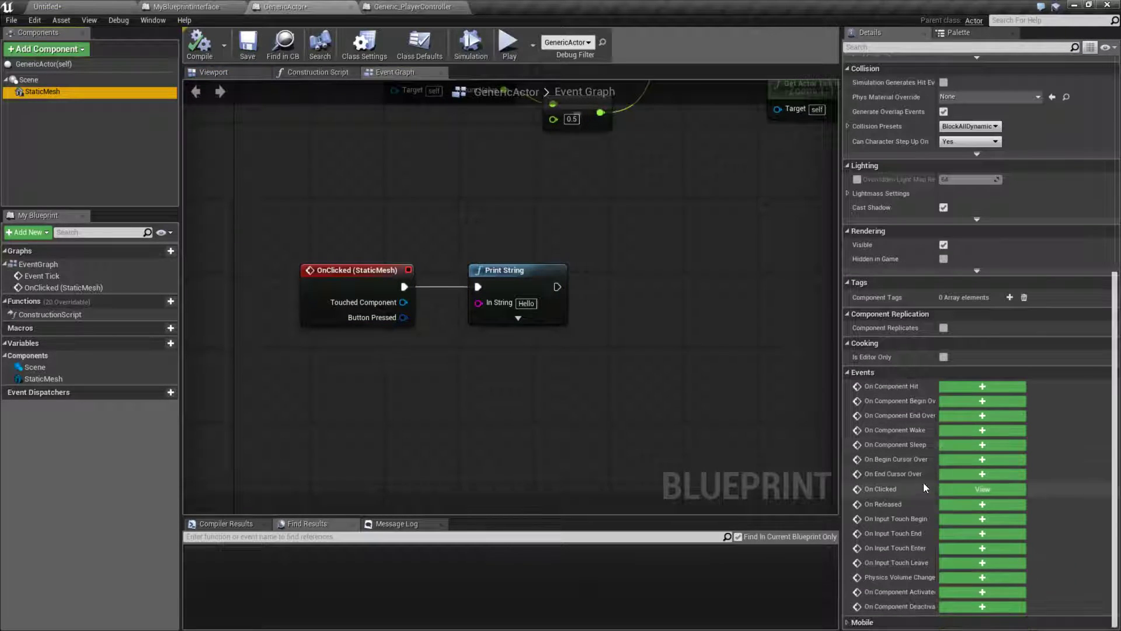
mouse_move(901, 474)
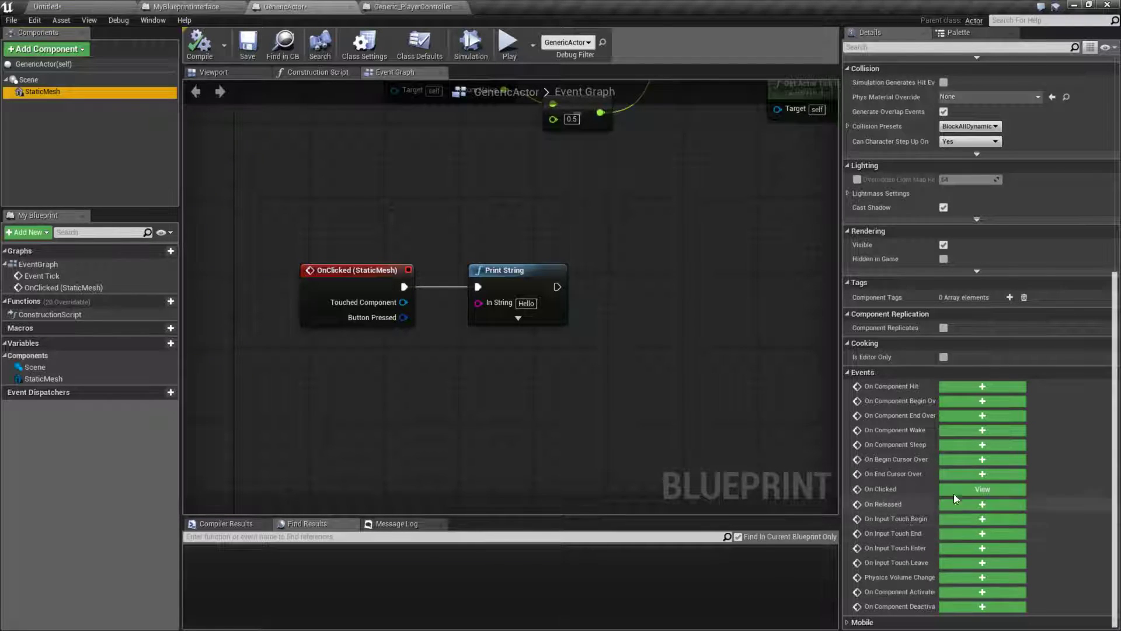
left_click(200, 43)
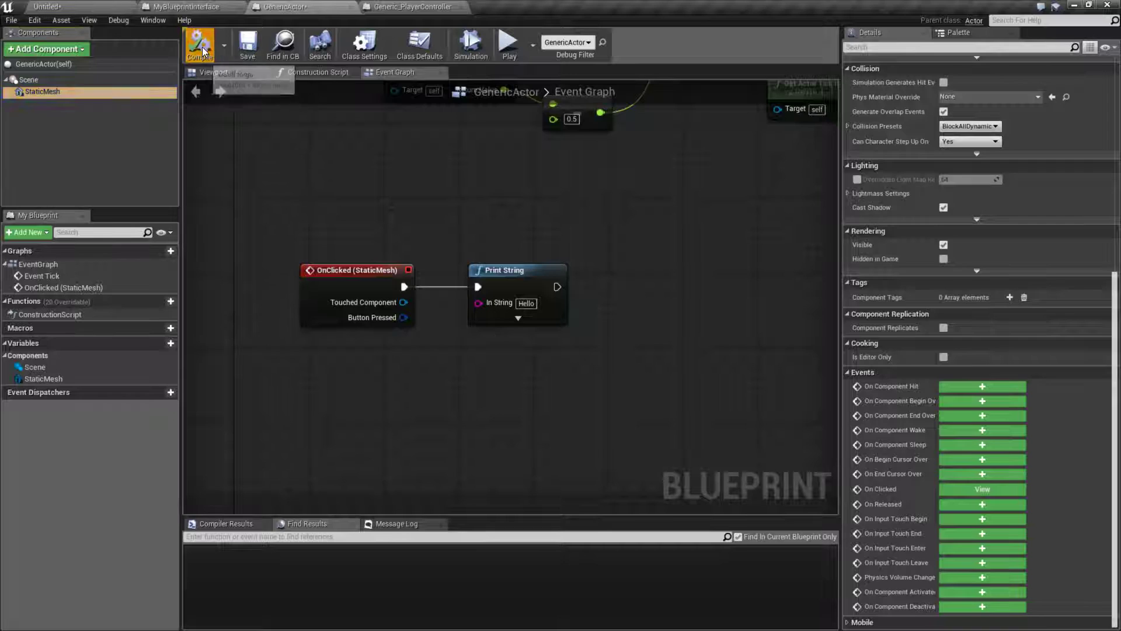
left_click(200, 44)
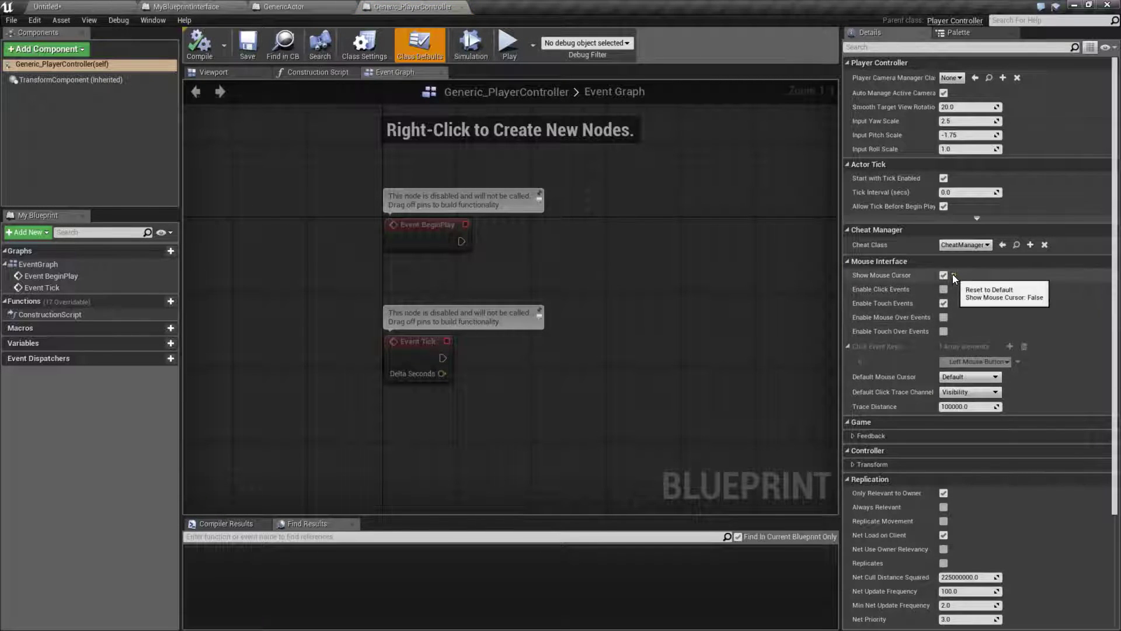
- Tick Enable Click Events in Generic_PlayerController and keep the Default mouse cursor
left_click(944, 275)
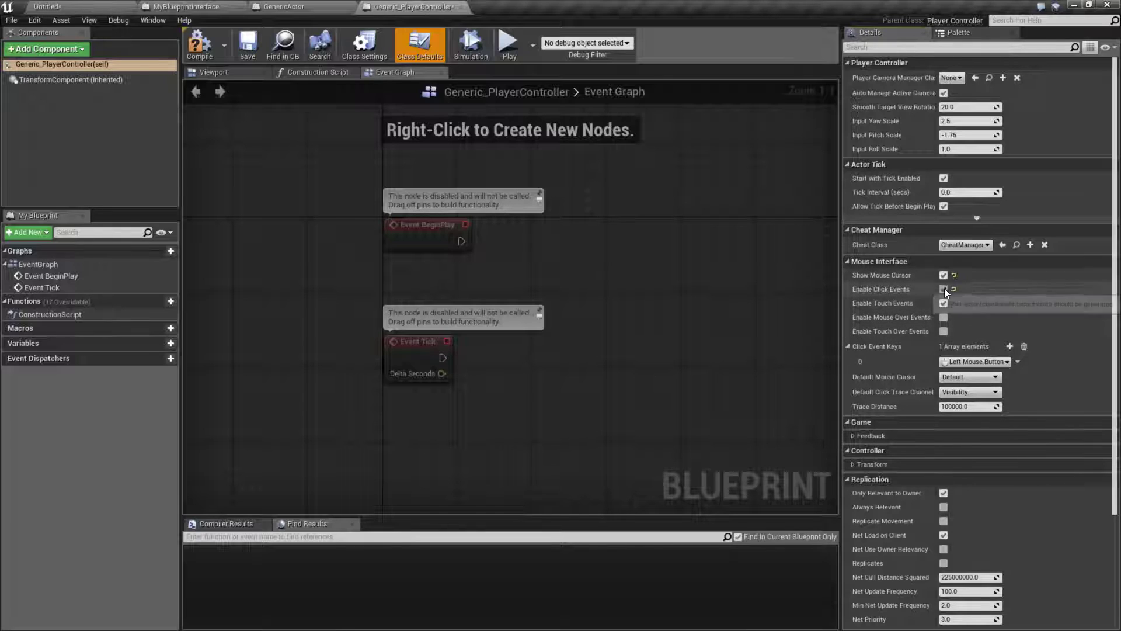
left_click(943, 289)
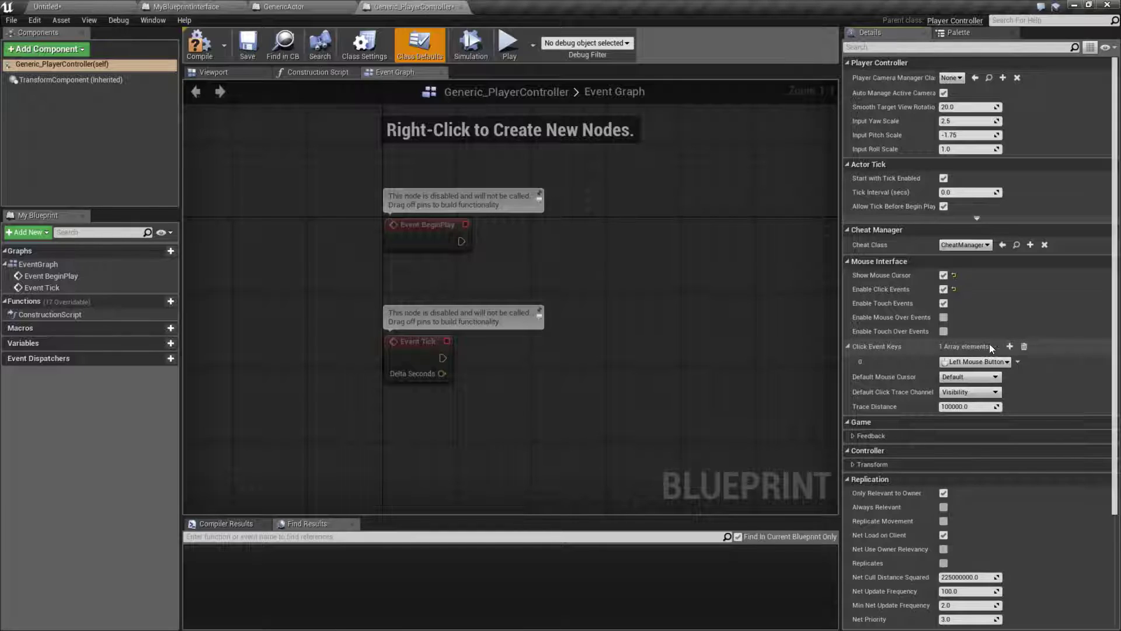
left_click(969, 376)
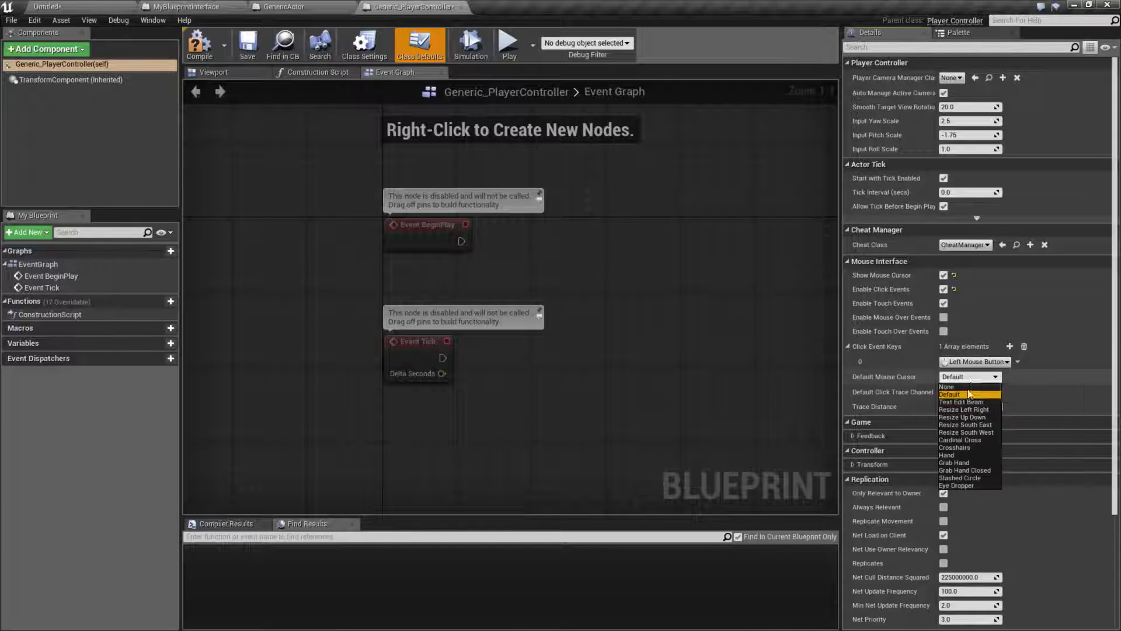
left_click(950, 395)
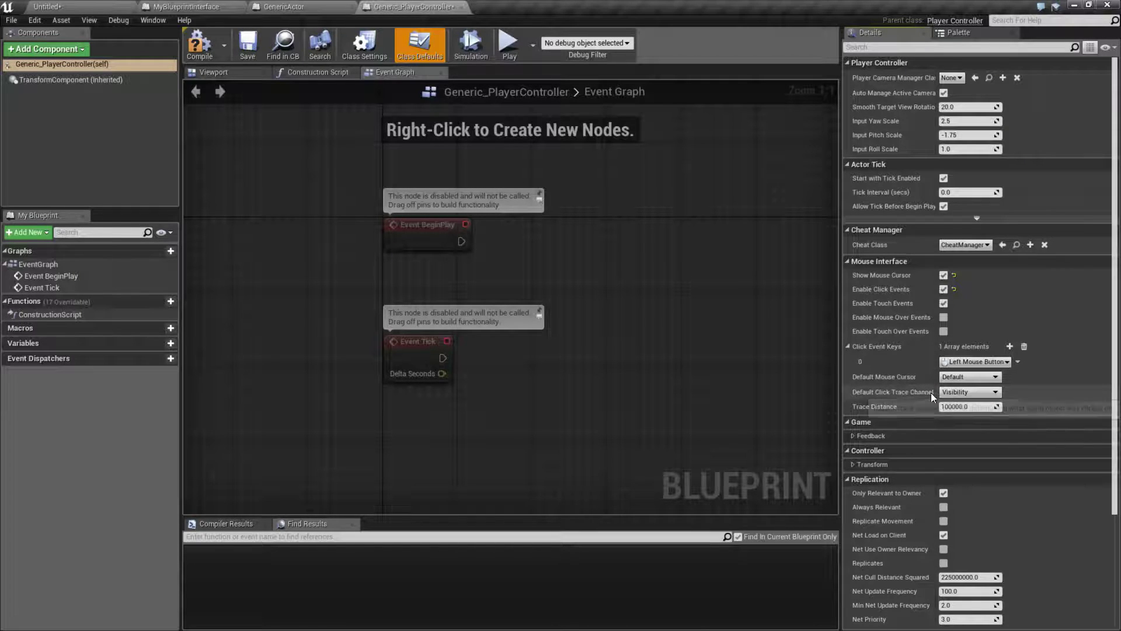
left_click(994, 391)
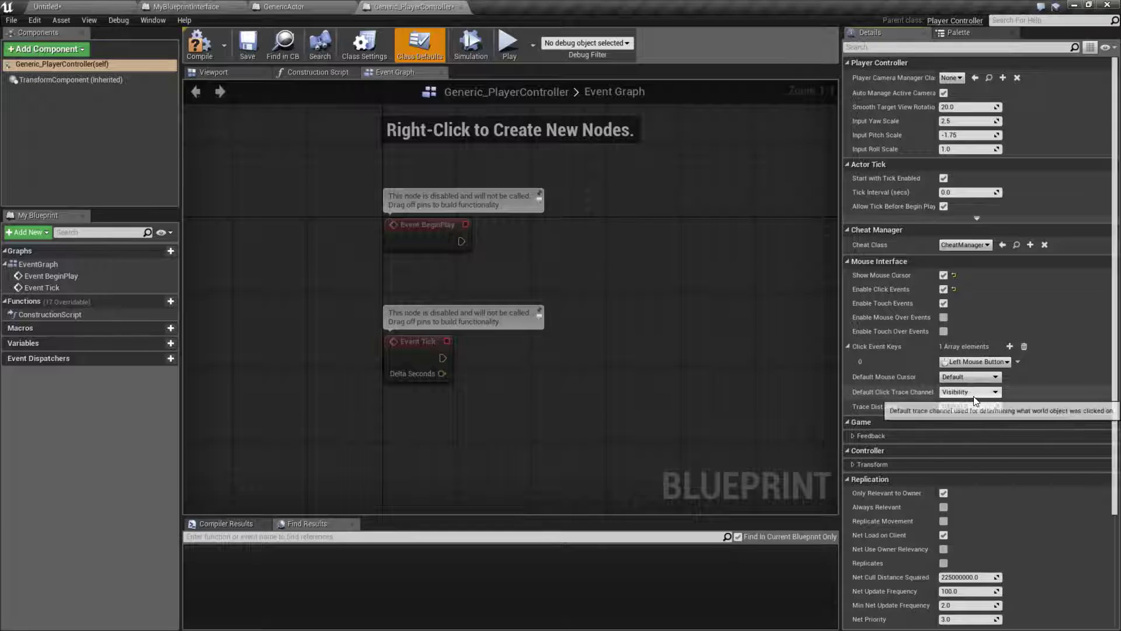
left_click(969, 407)
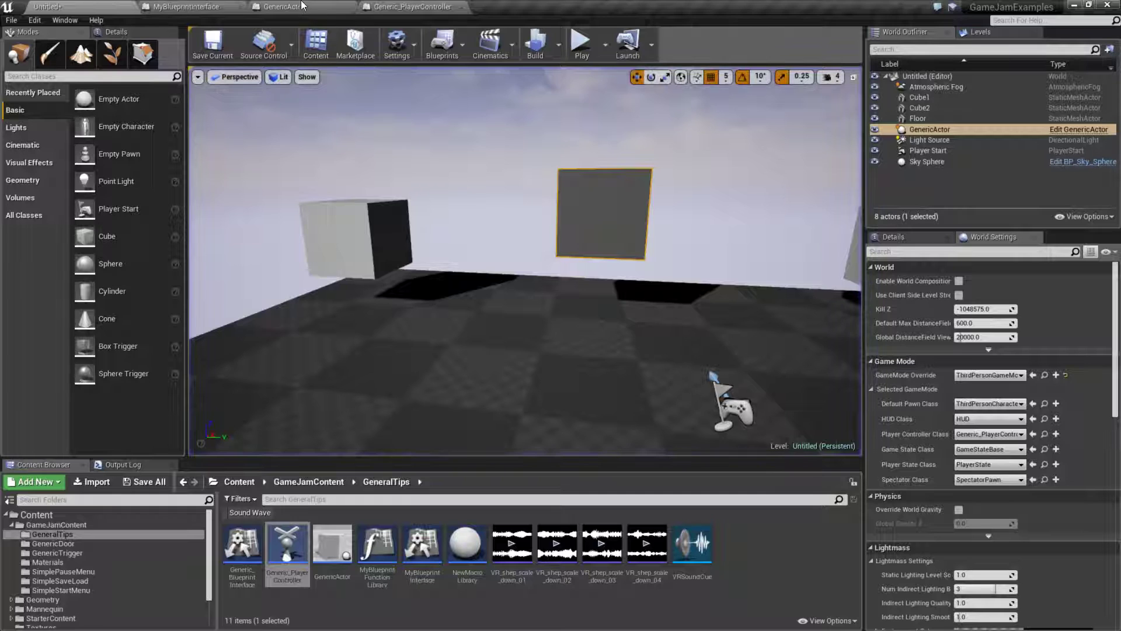
mouse_move(411, 6)
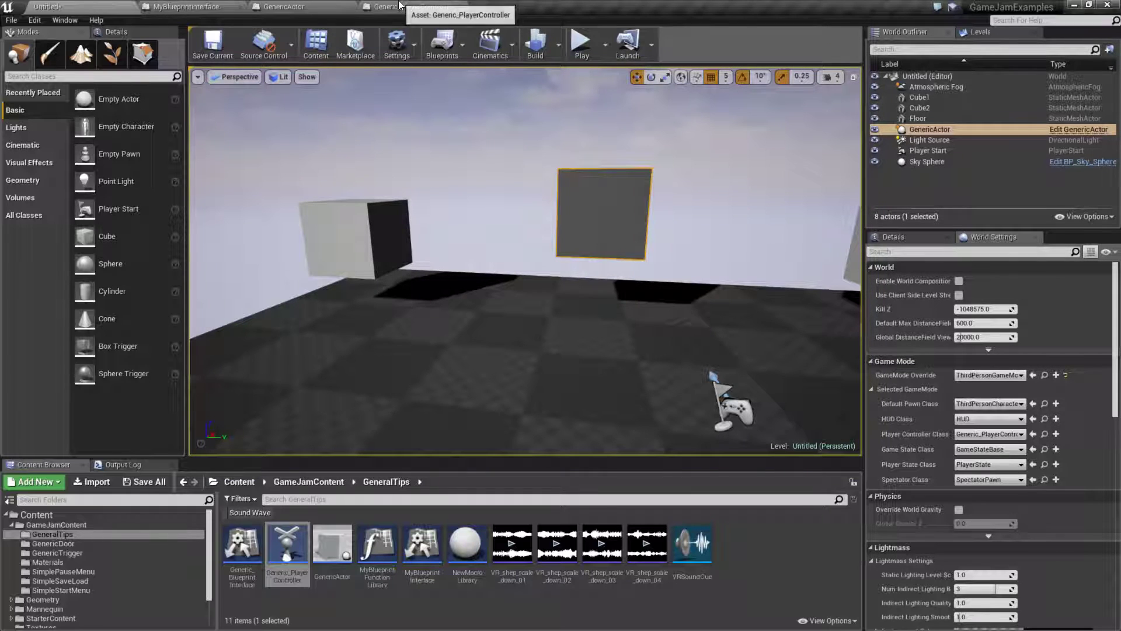
mouse_move(287, 542)
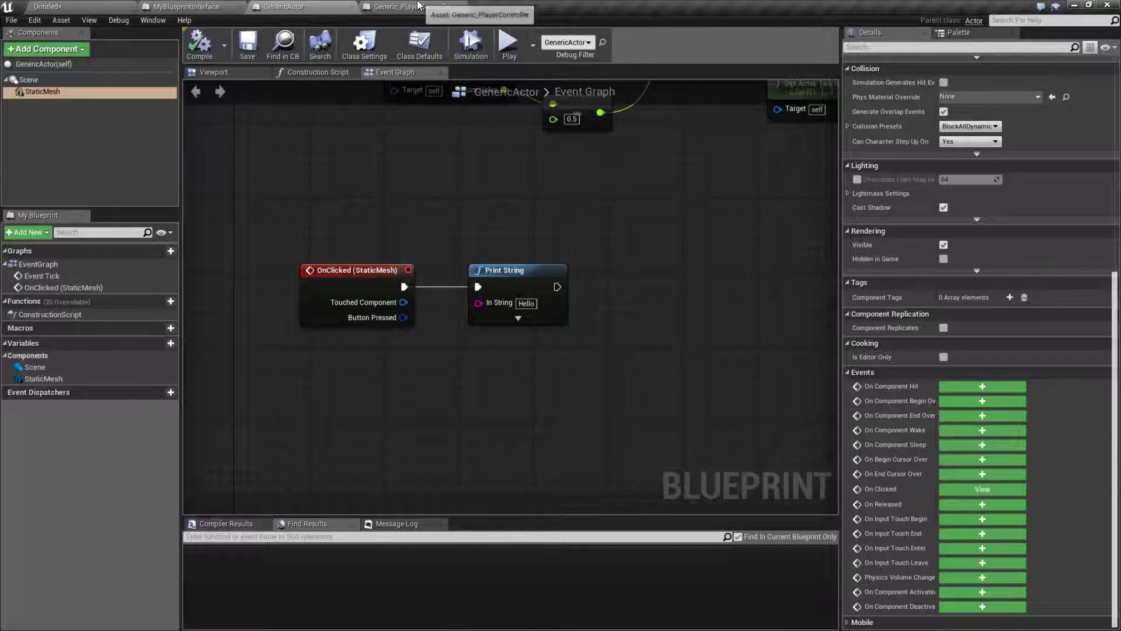
left_click(408, 7)
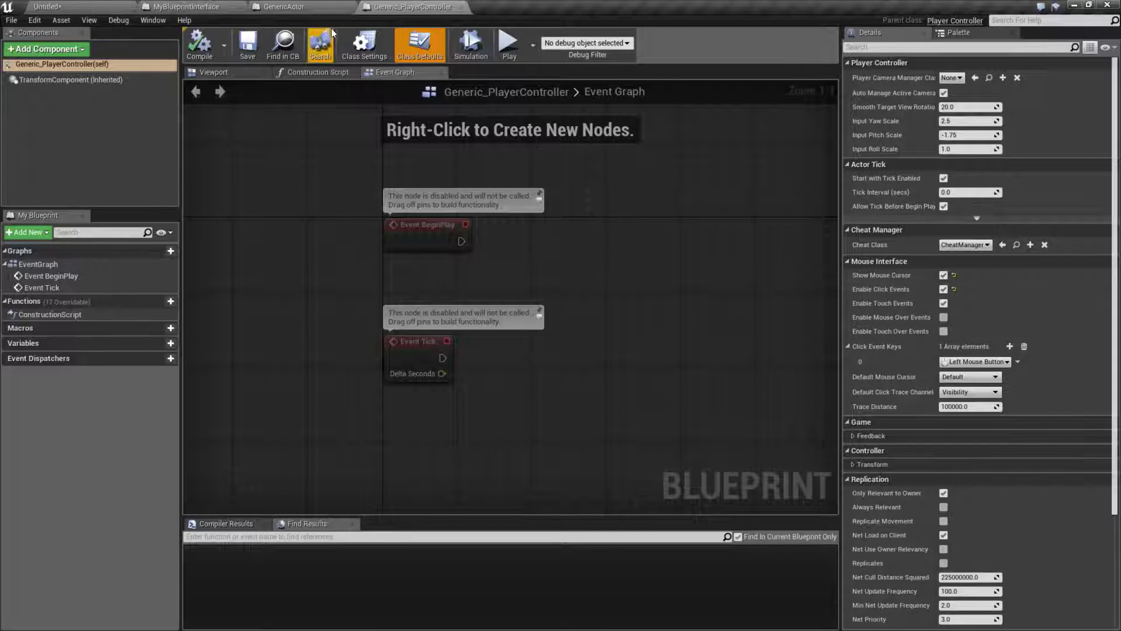
left_click(184, 7)
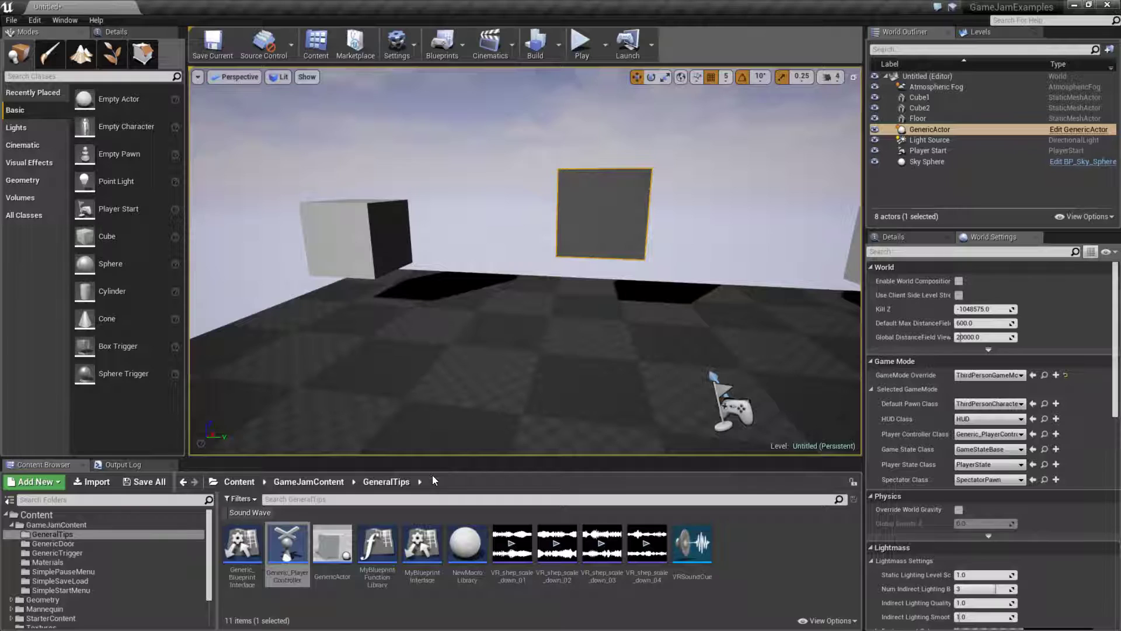
mouse_move(421, 545)
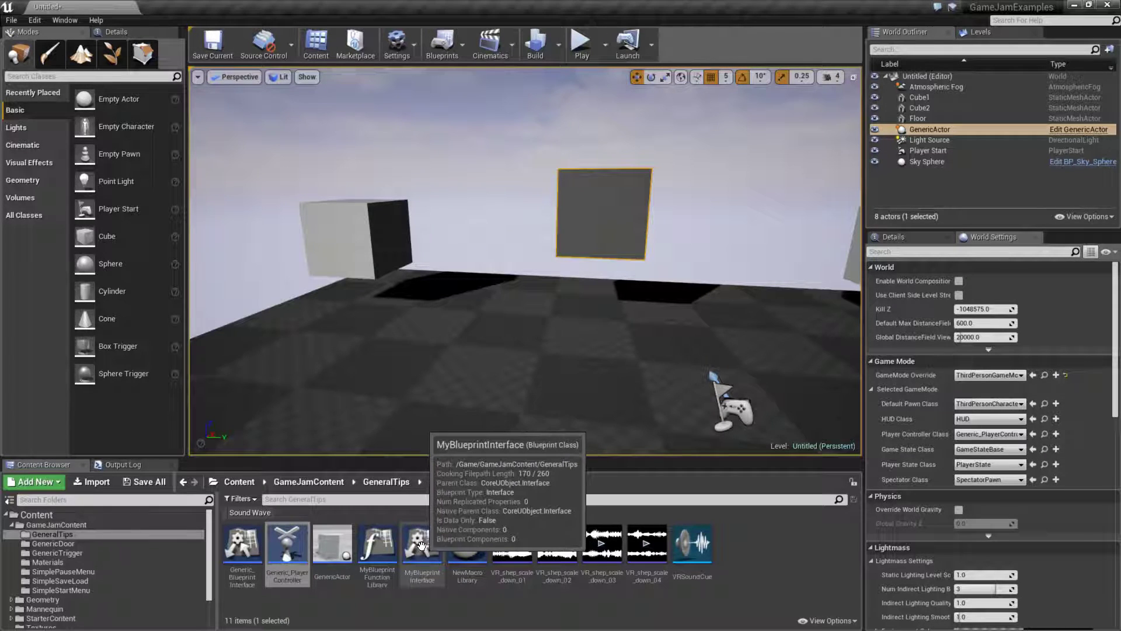
- Open MyBlueprintInterface and add a new interface function renamed MyFunction
double_click(422, 544)
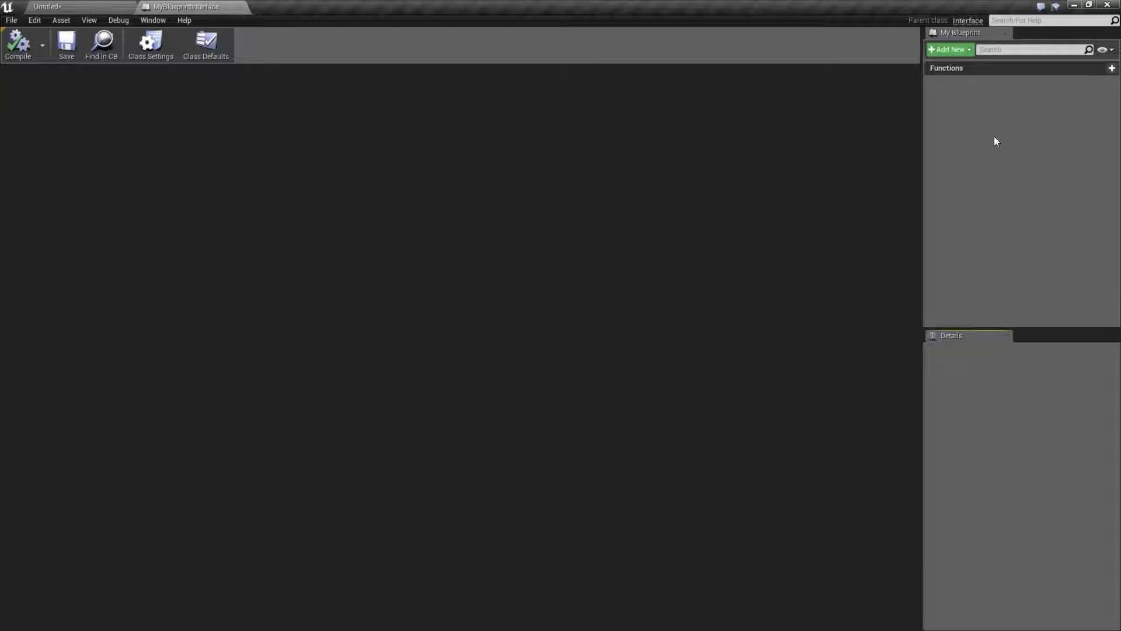
left_click(1112, 68)
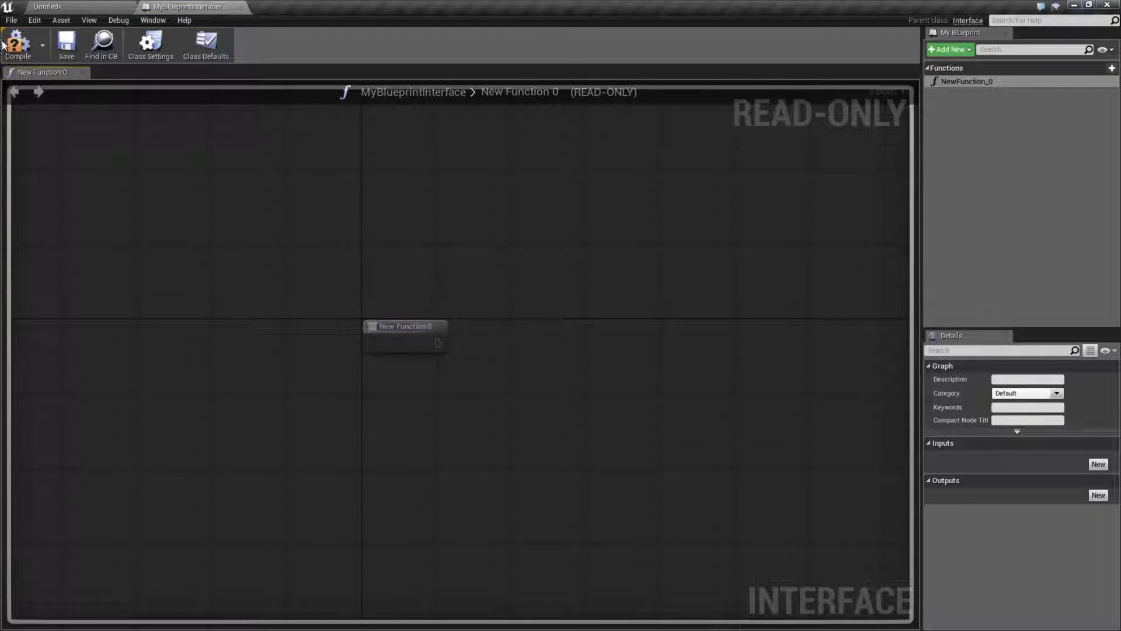
left_click(969, 81)
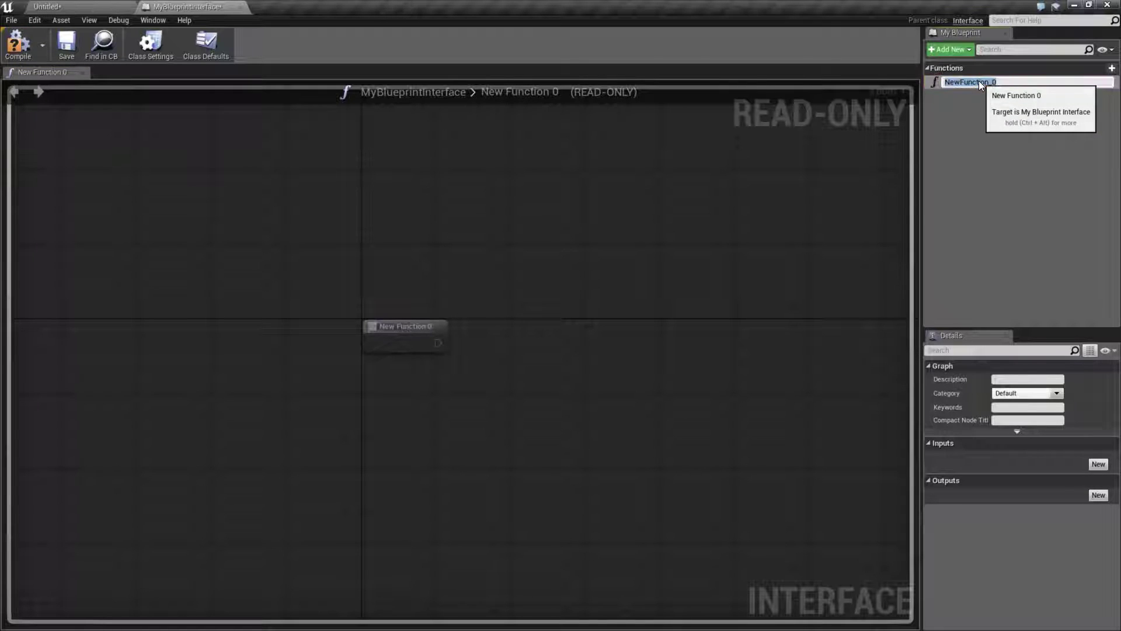
type("MyFunction")
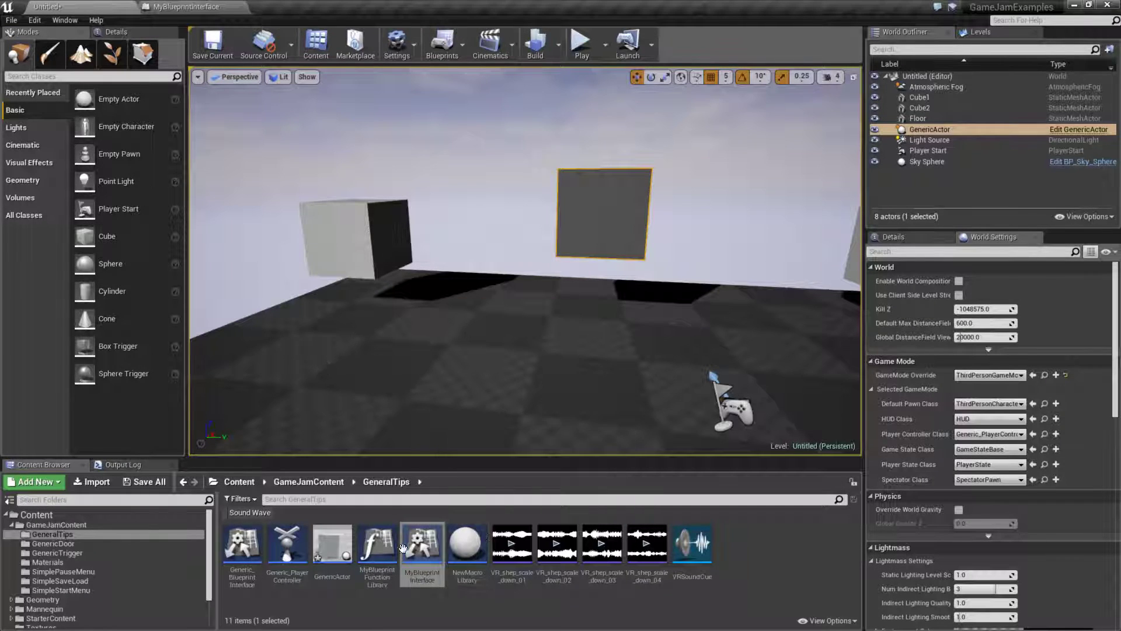
- Check GenericActor's Class Settings, then place a My Function node found by searching 'myfu'
double_click(332, 544)
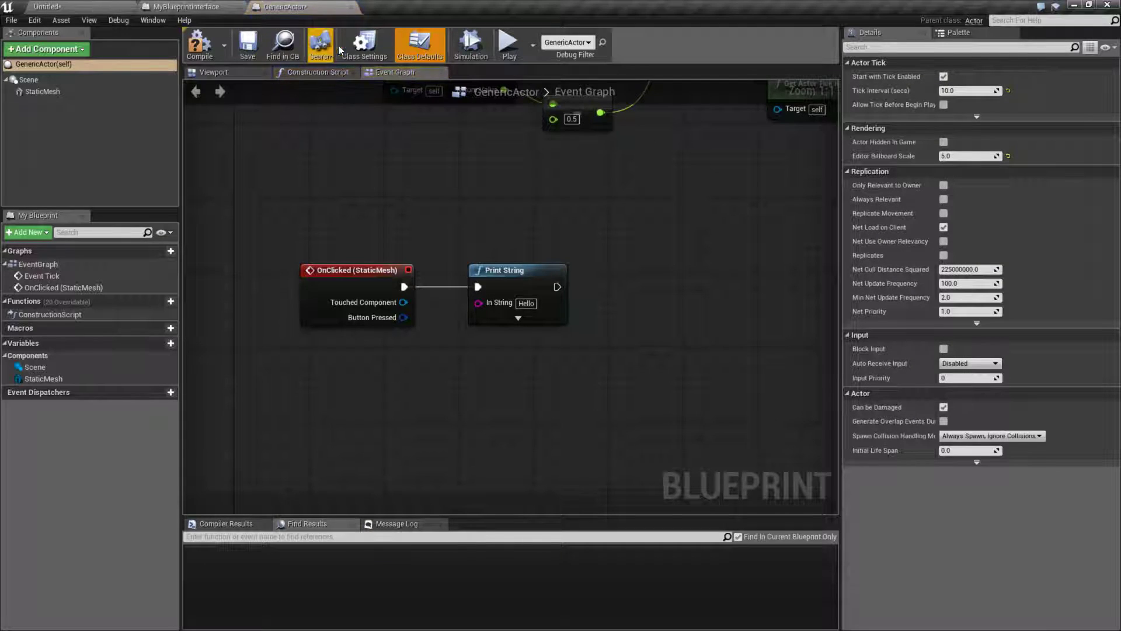
left_click(364, 45)
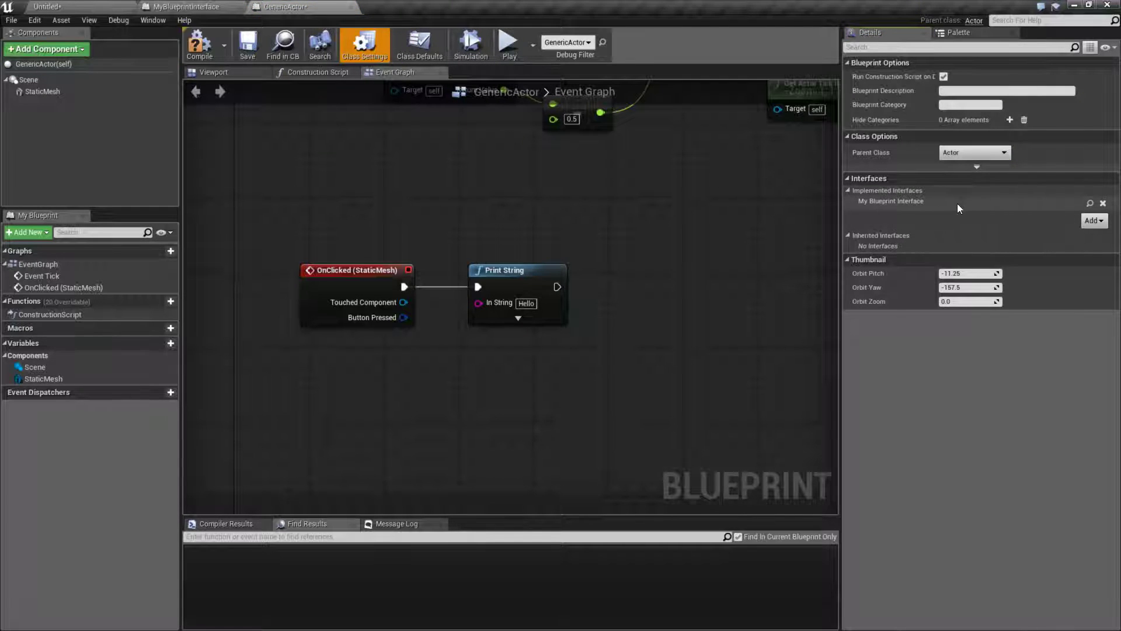
mouse_move(405, 498)
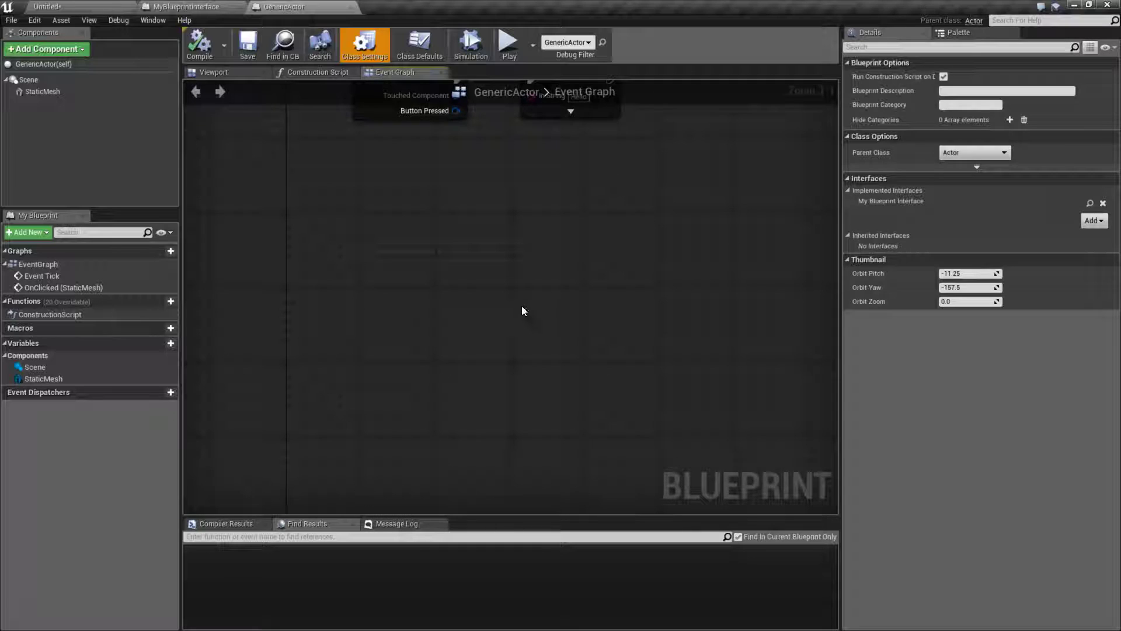
type("myfunc")
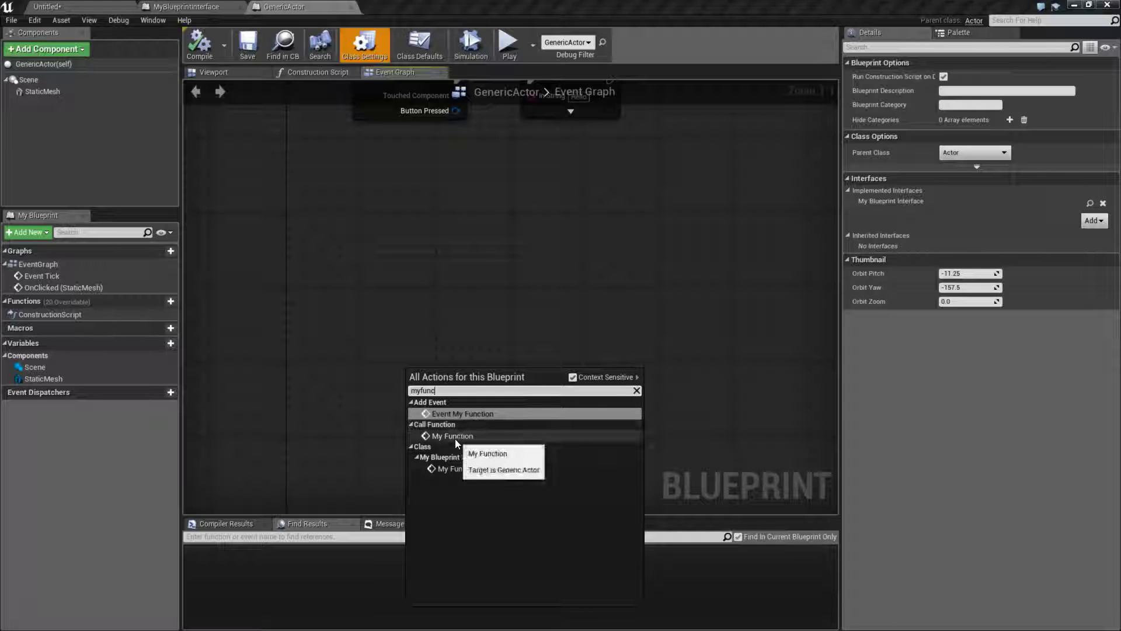
left_click(463, 413)
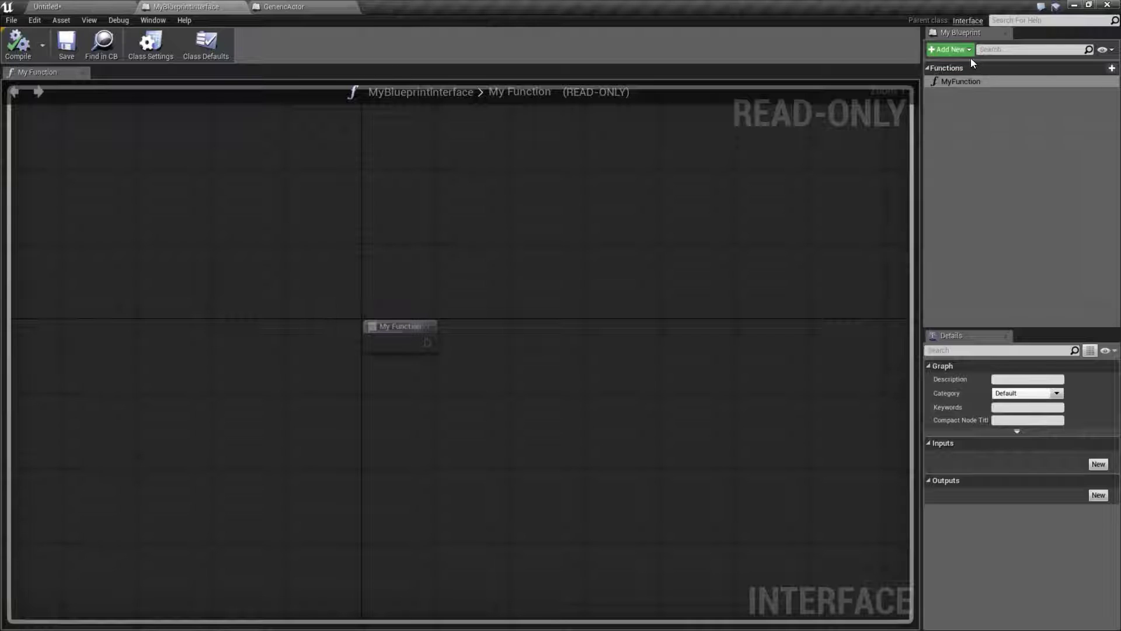
- Add interface function MyRealFunction with a Boolean output named Nothing
left_click(1112, 68)
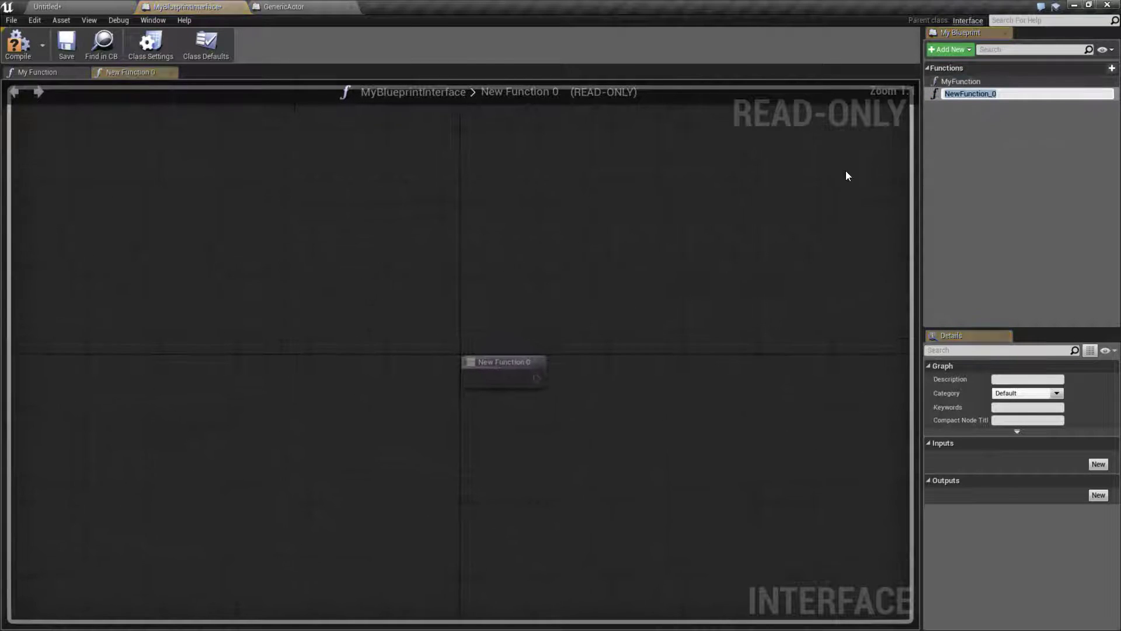
type("MyREalF")
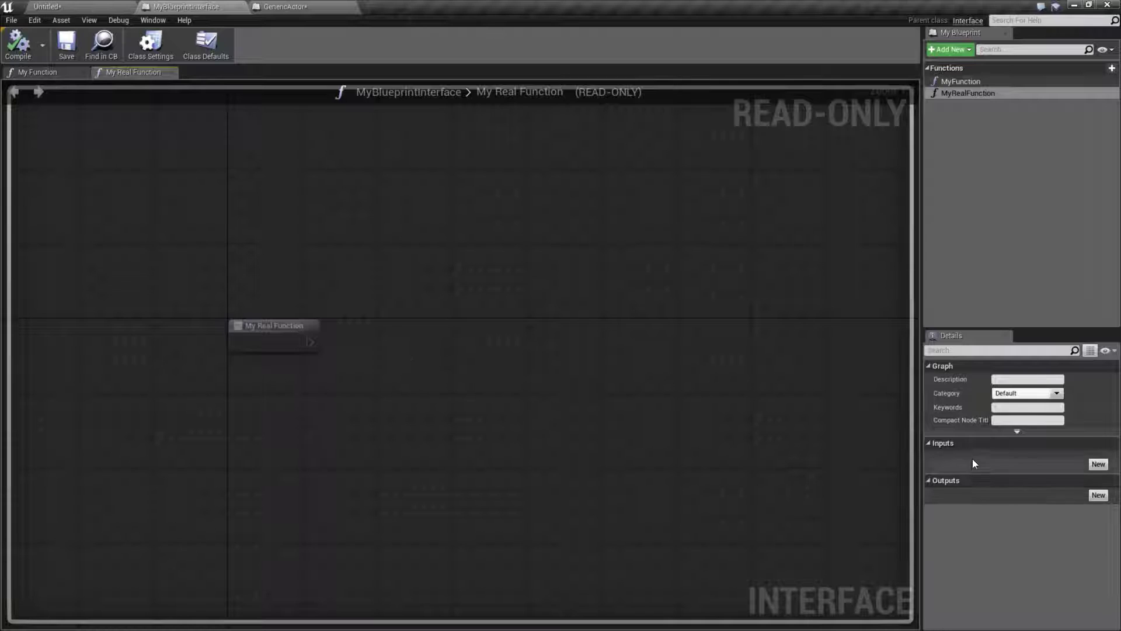
left_click(1098, 463)
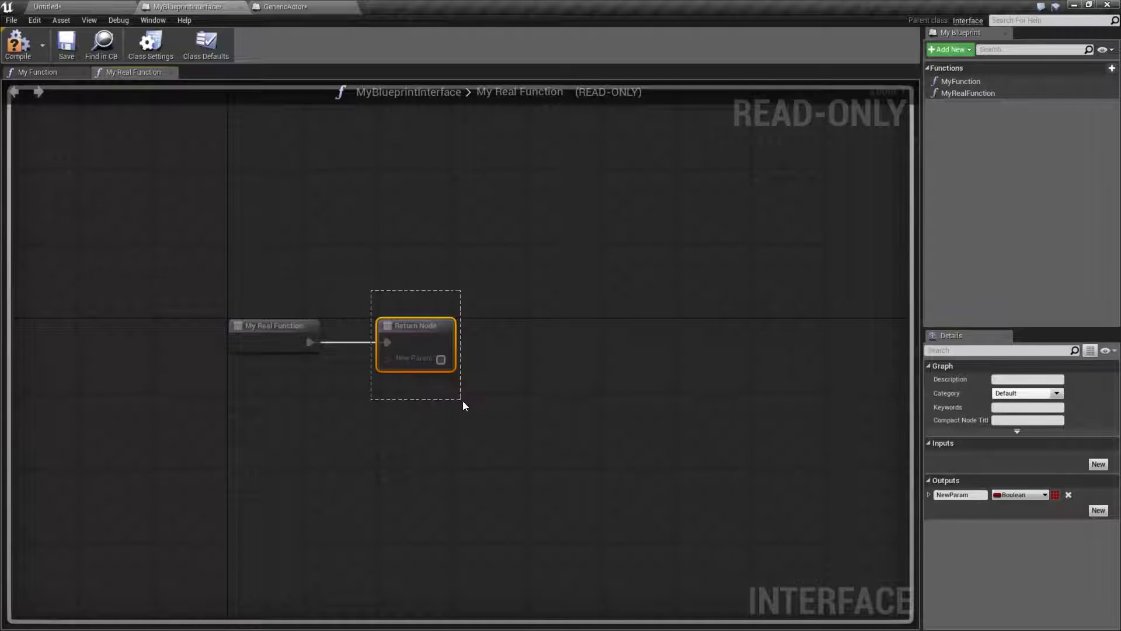
left_click(959, 494)
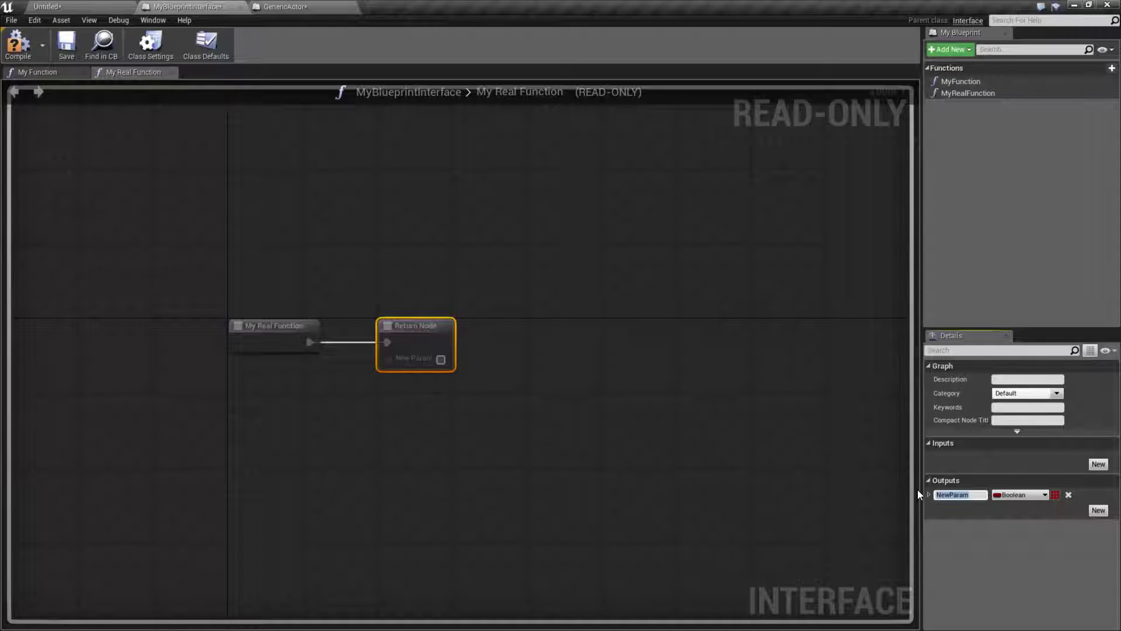
type("Nothing")
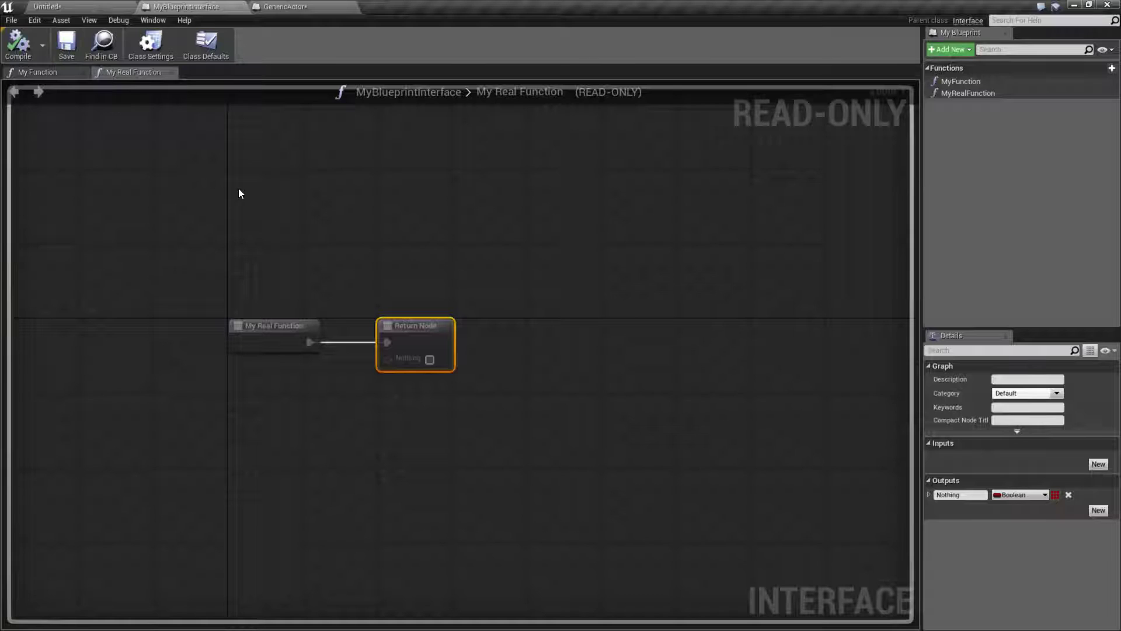
left_click(282, 6)
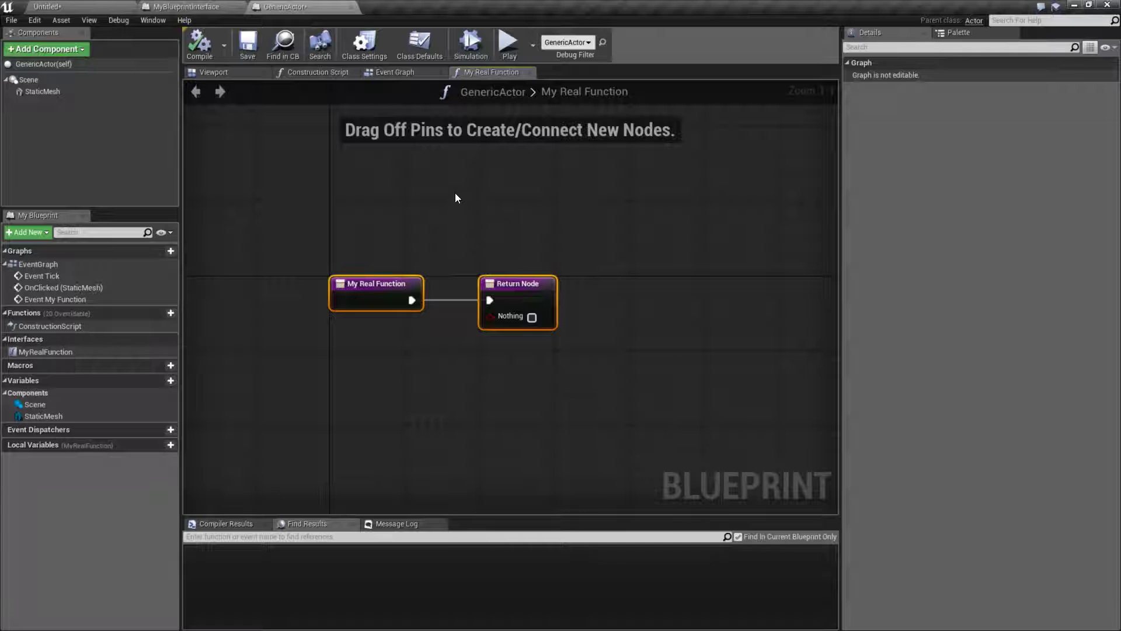
- Compare the interface's MyFunction graph with GenericActor's graph, searching 'my'
left_click(187, 6)
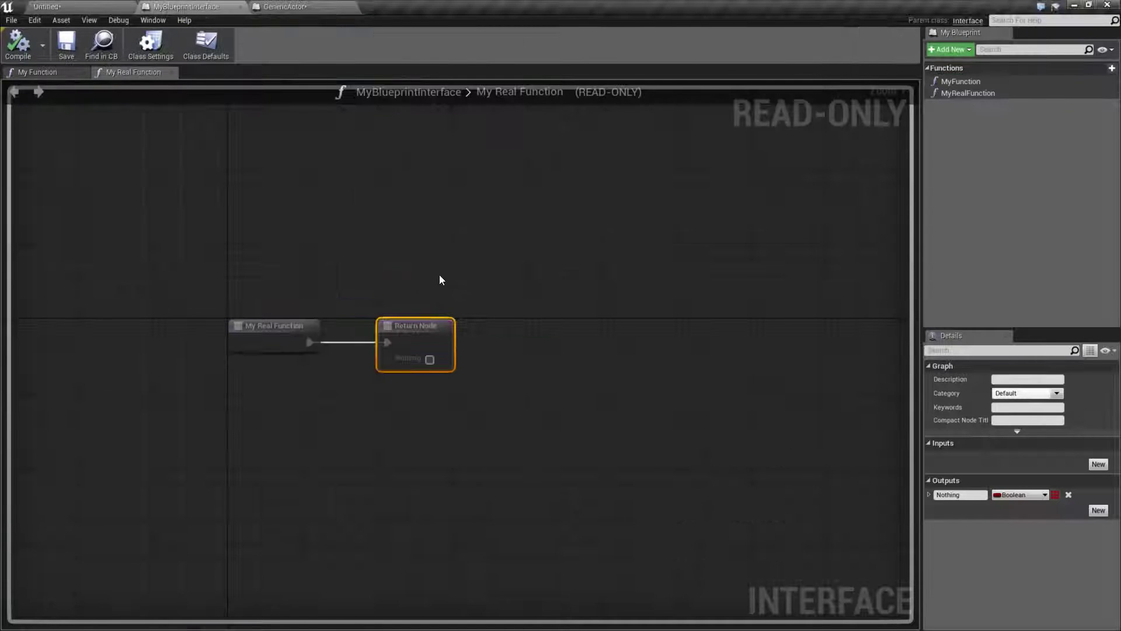
left_click(962, 81)
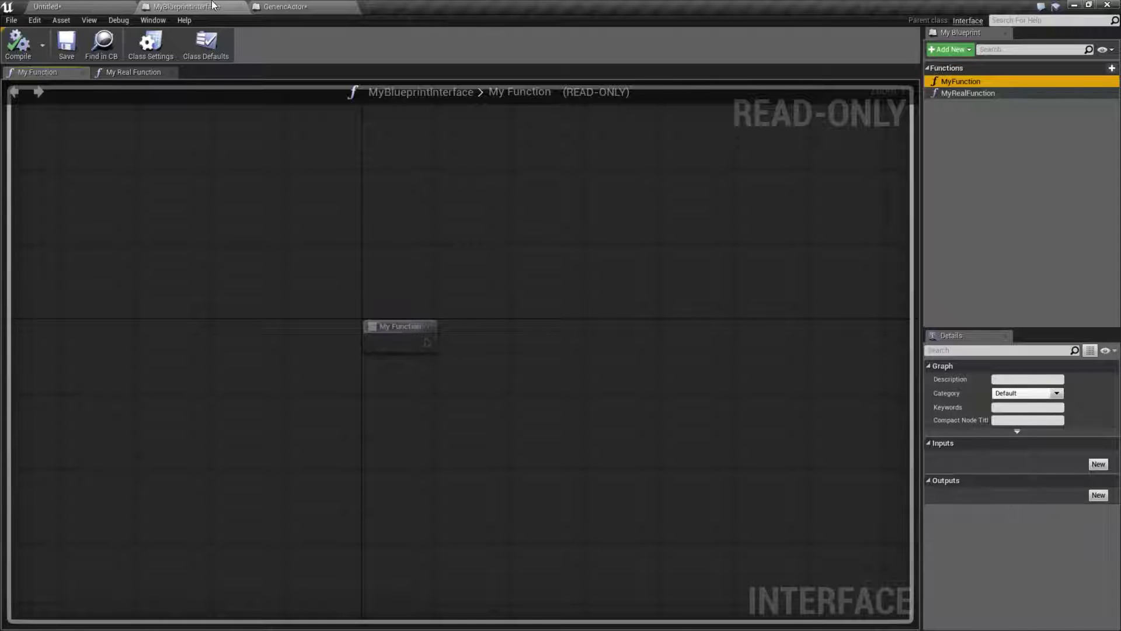
left_click(284, 7)
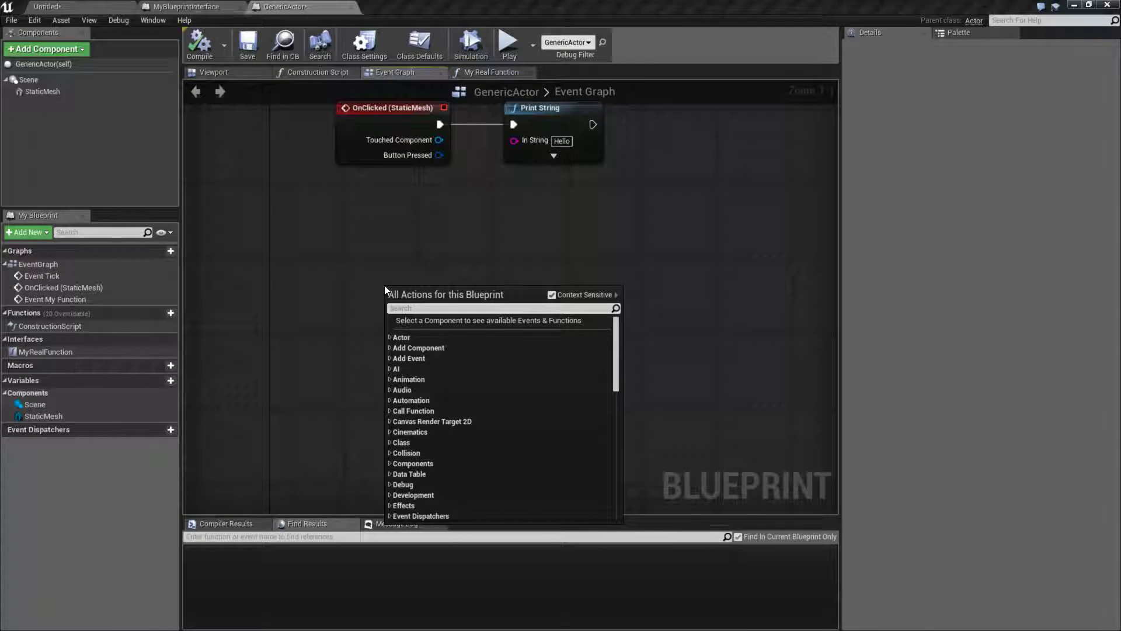
type("my")
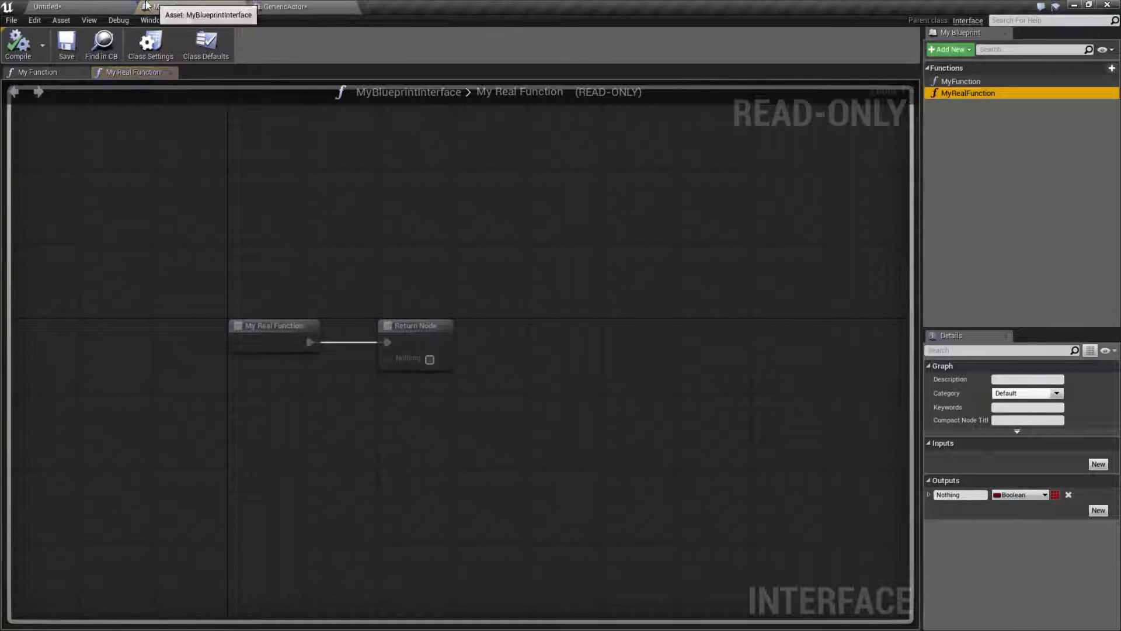
- Save GenericActor, then select MyFunction again in MyBlueprintInterface
left_click(283, 7)
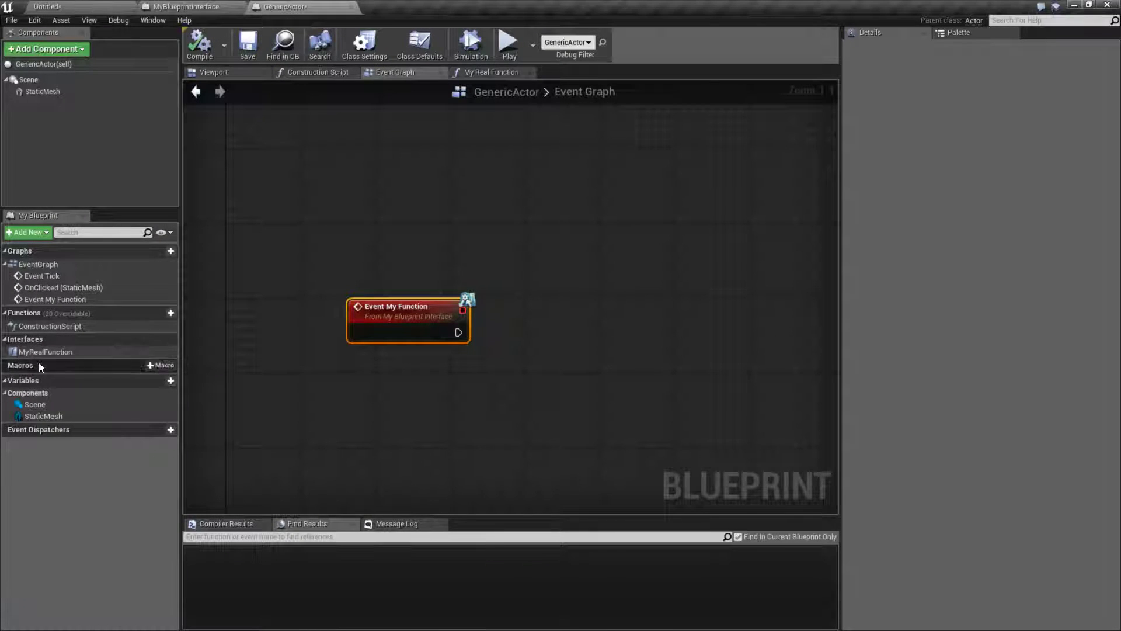
mouse_move(45, 351)
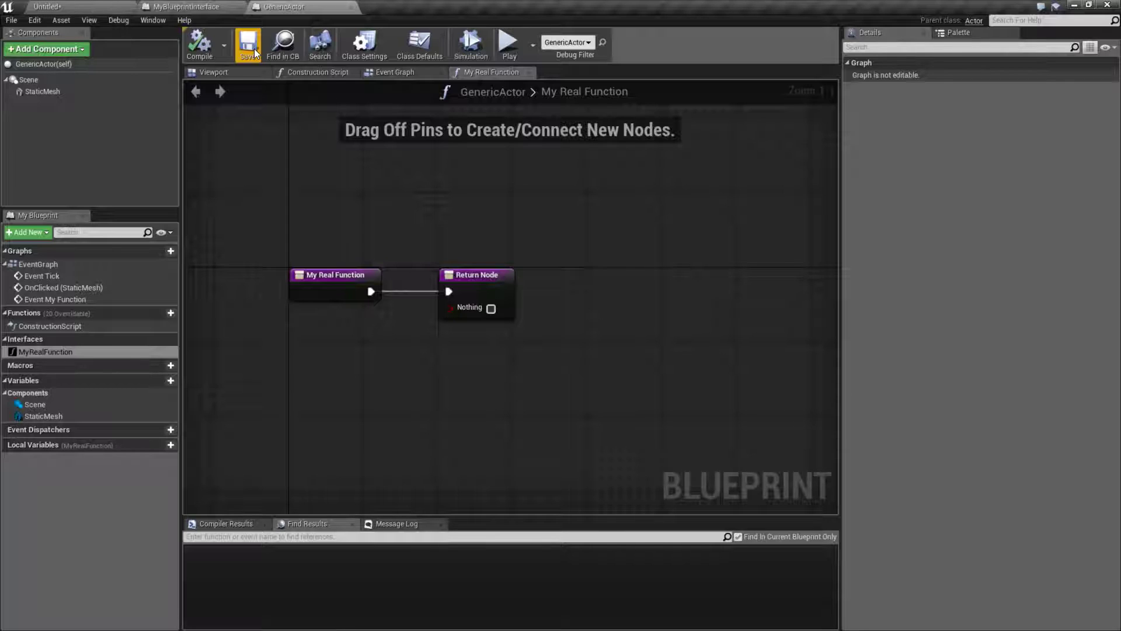
left_click(249, 43)
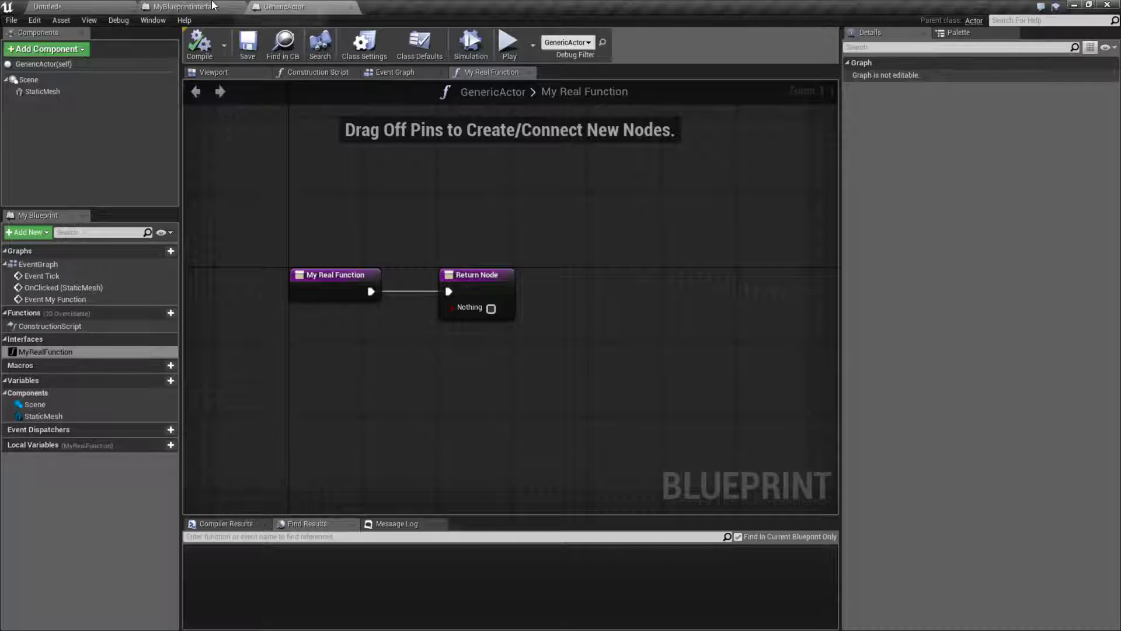
left_click(190, 7)
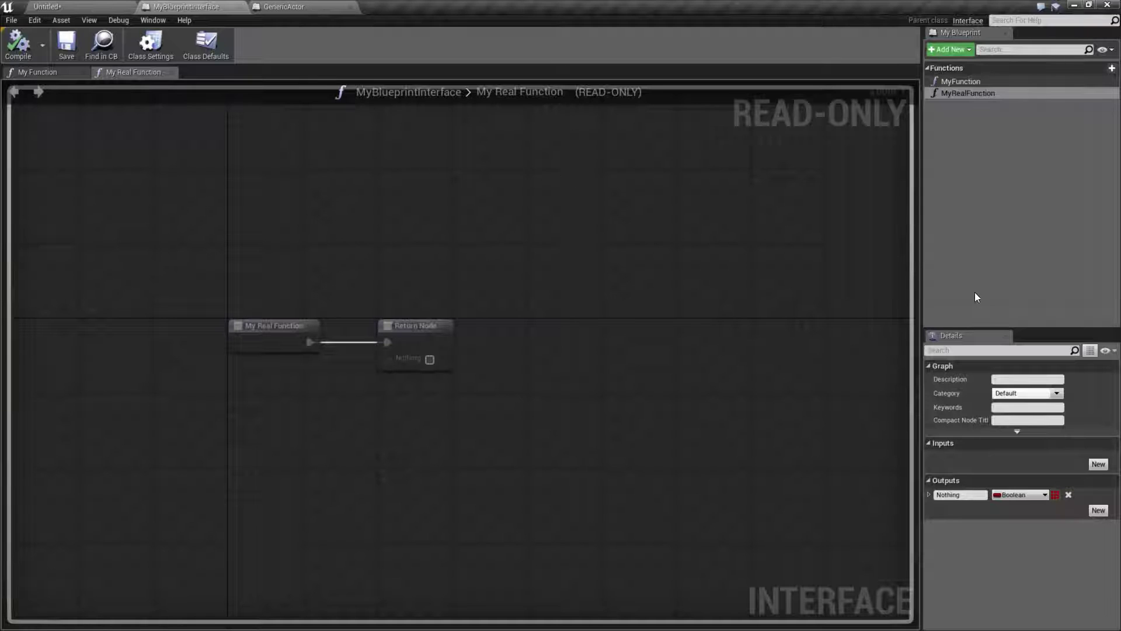
left_click(962, 80)
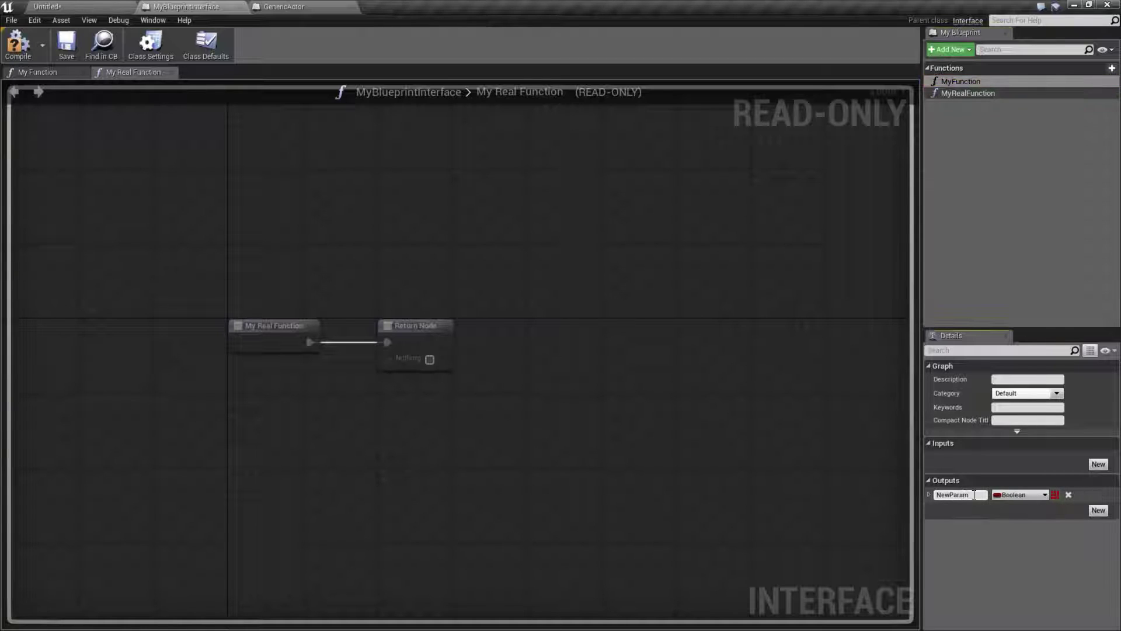
- Name MyFunction's output 'Out', then open GenericActor's MyFunction graph and Class Settings
double_click(960, 494)
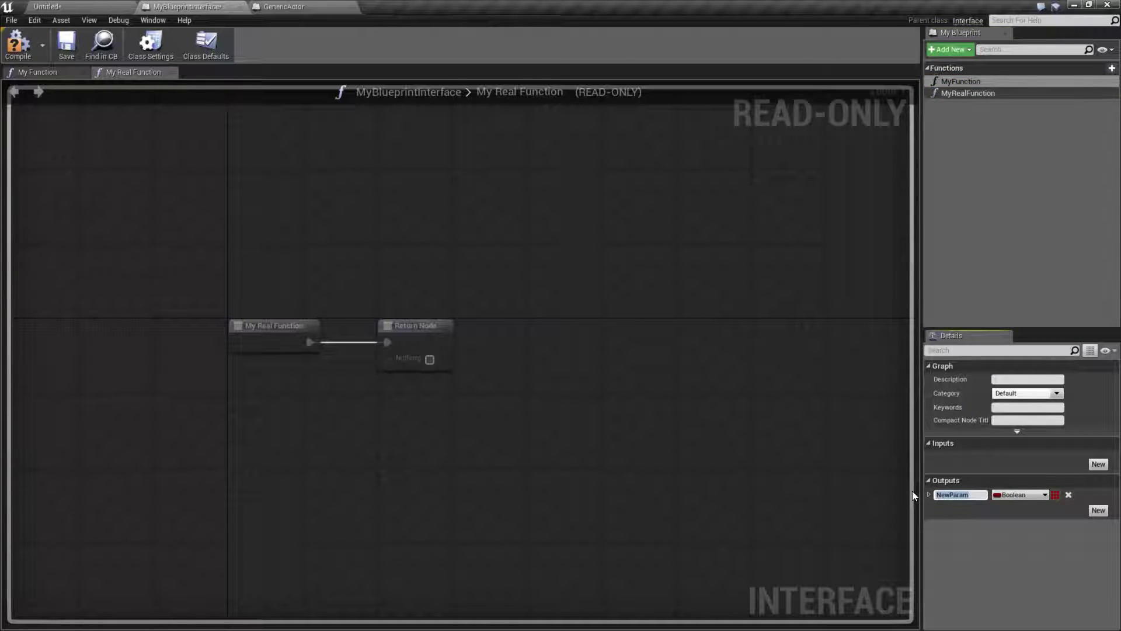
type("Out")
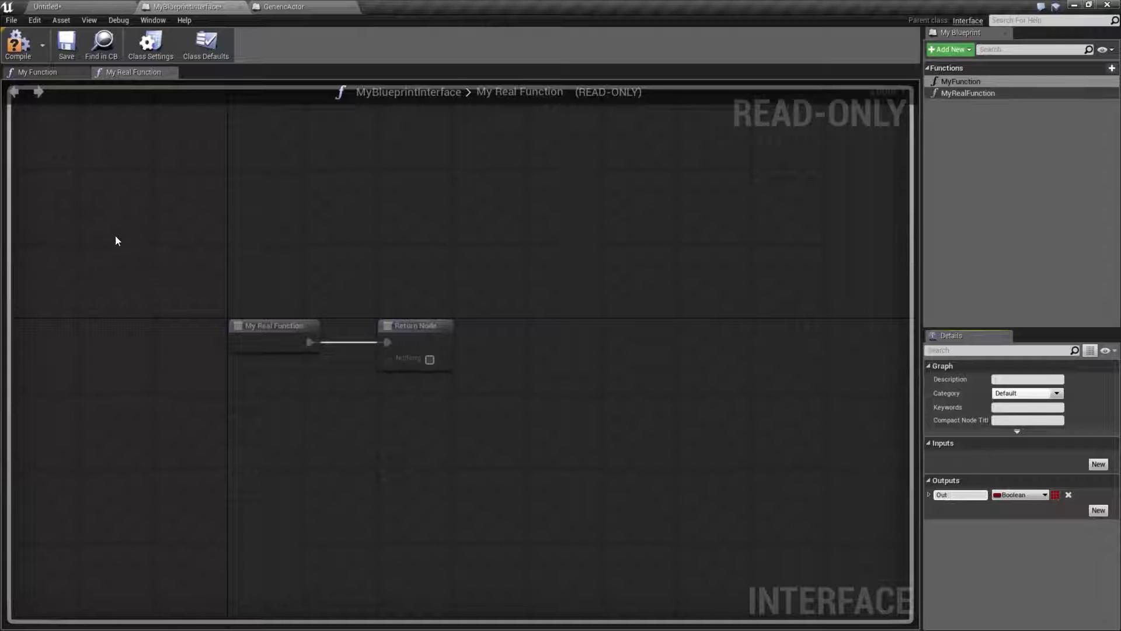
left_click(286, 7)
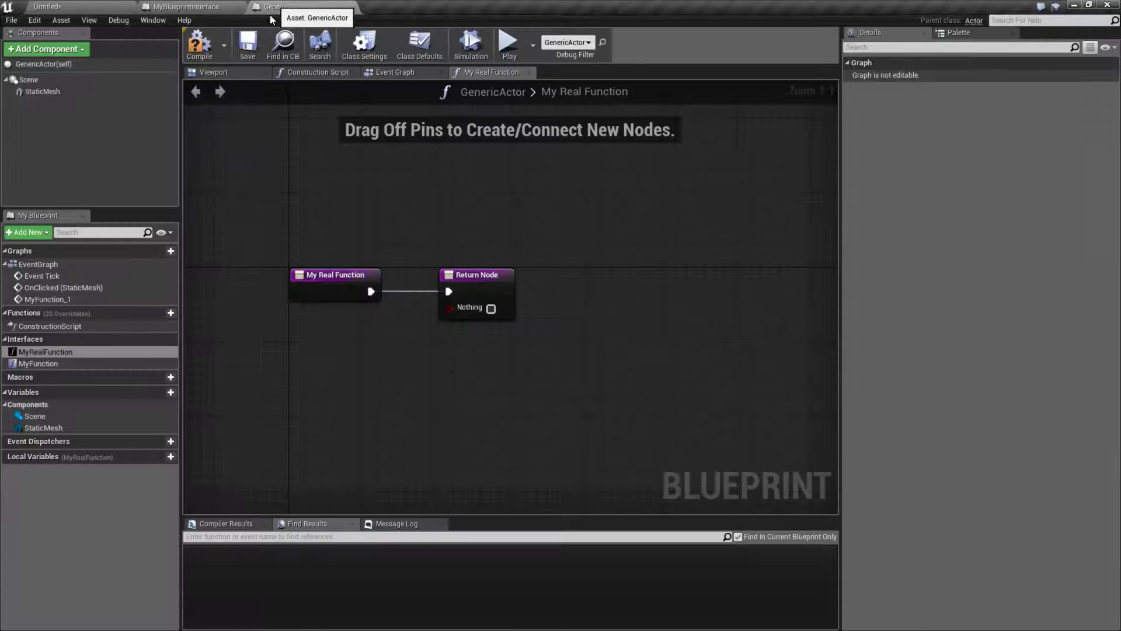
left_click(395, 71)
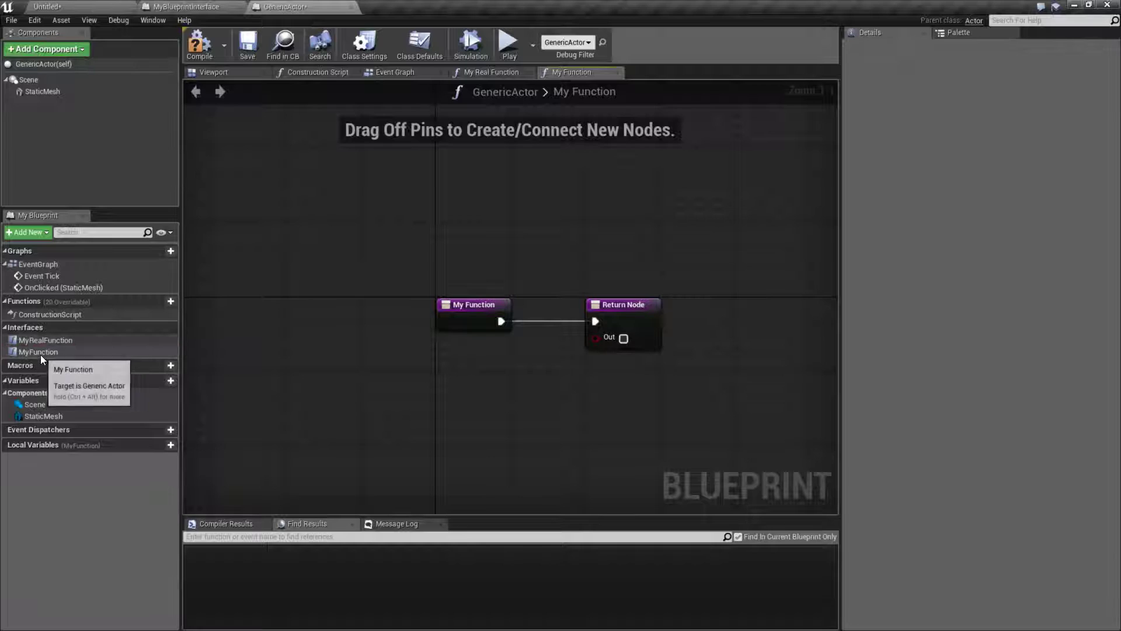
left_click(363, 44)
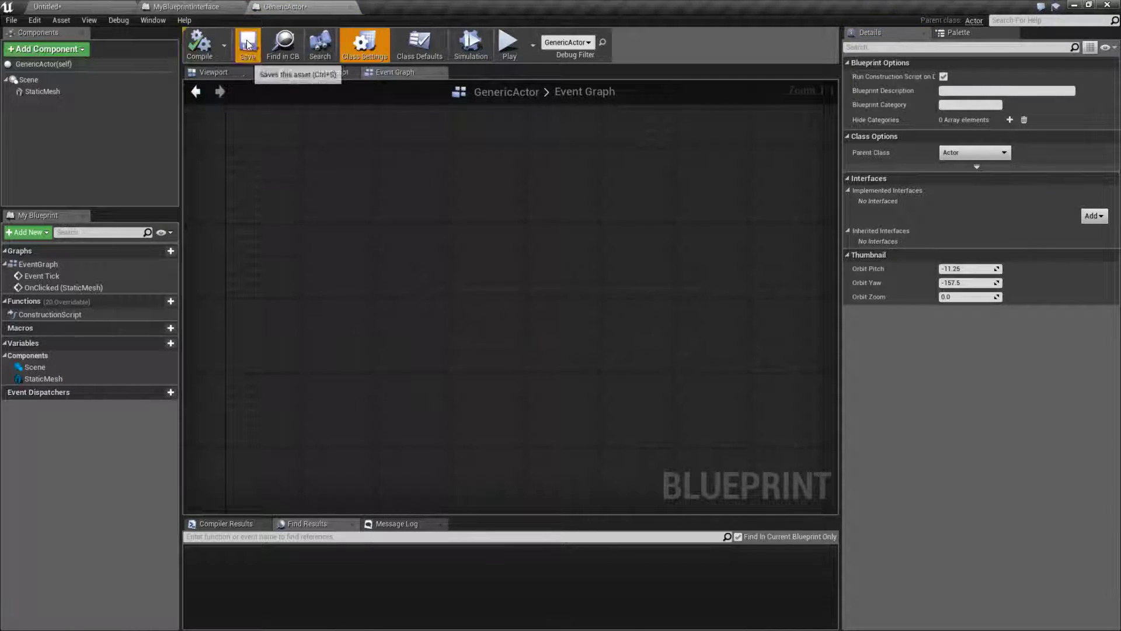
- Add MyBlueprintInterface to GenericActor's implemented interfaces and return to the interface editor
left_click(1094, 215)
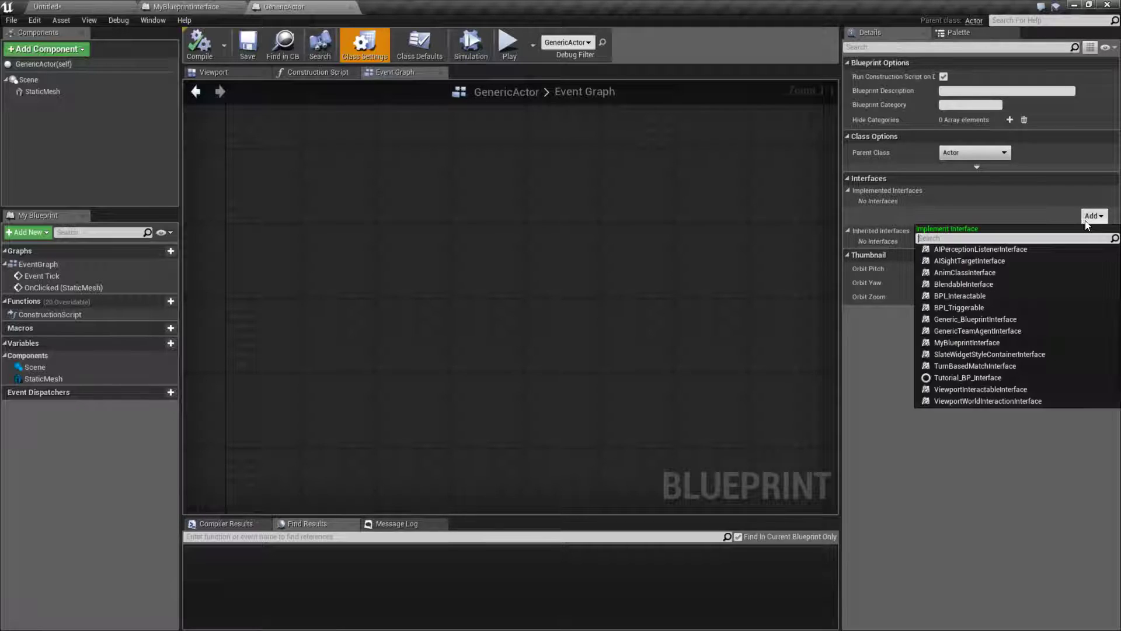
left_click(972, 341)
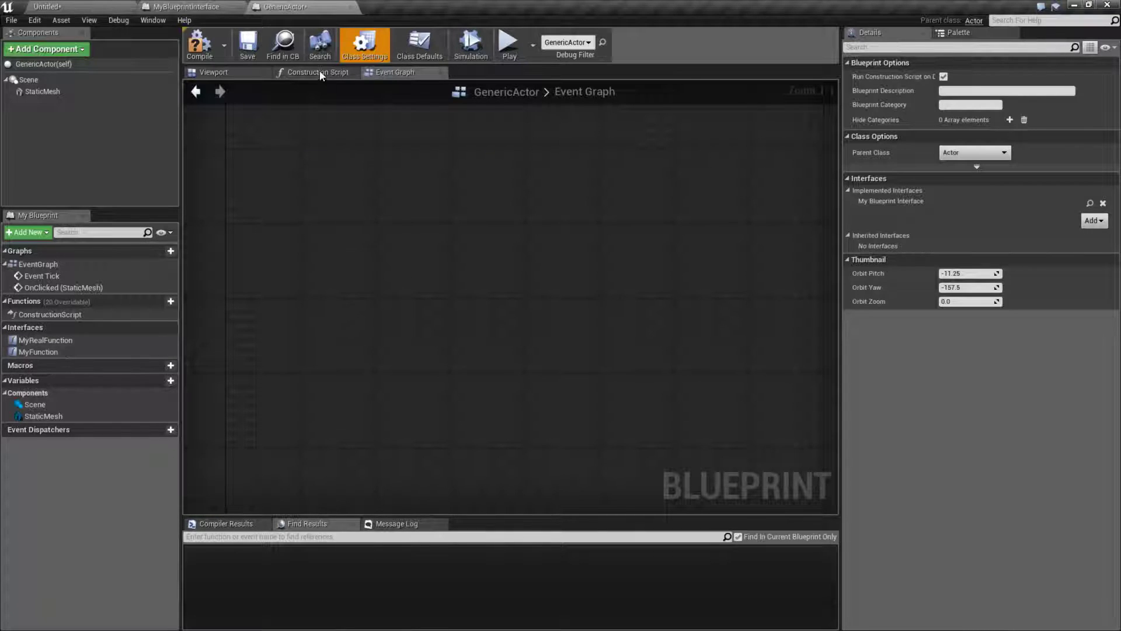
left_click(189, 7)
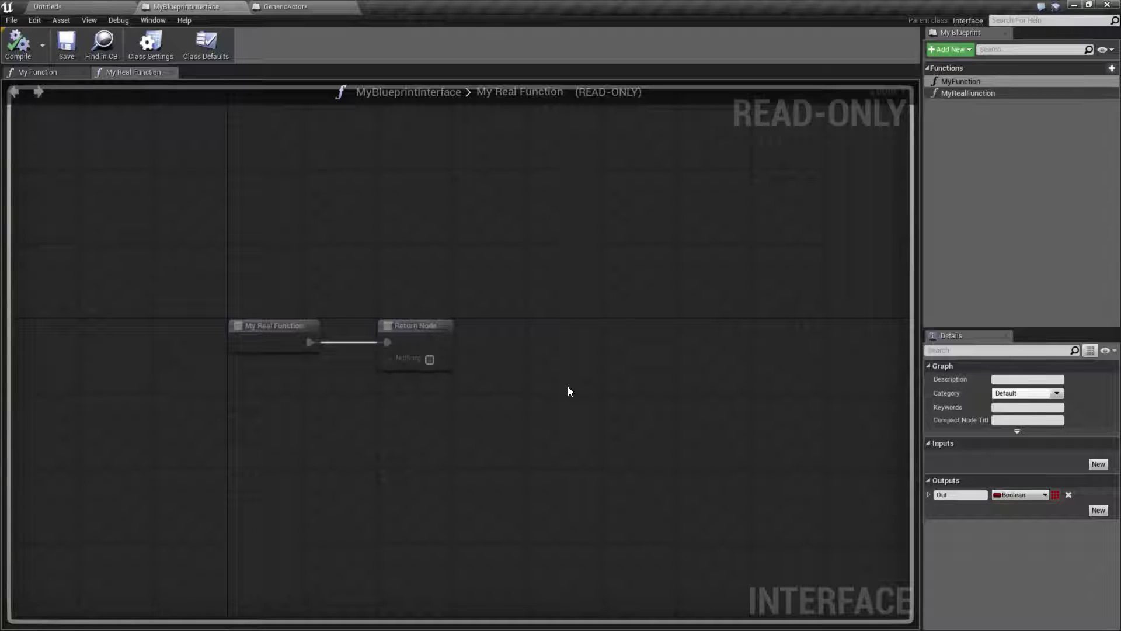
- Close GenericActor, browse to ThirdPersonBP to view ThirdPersonGameMode, then return to the level
left_click(285, 7)
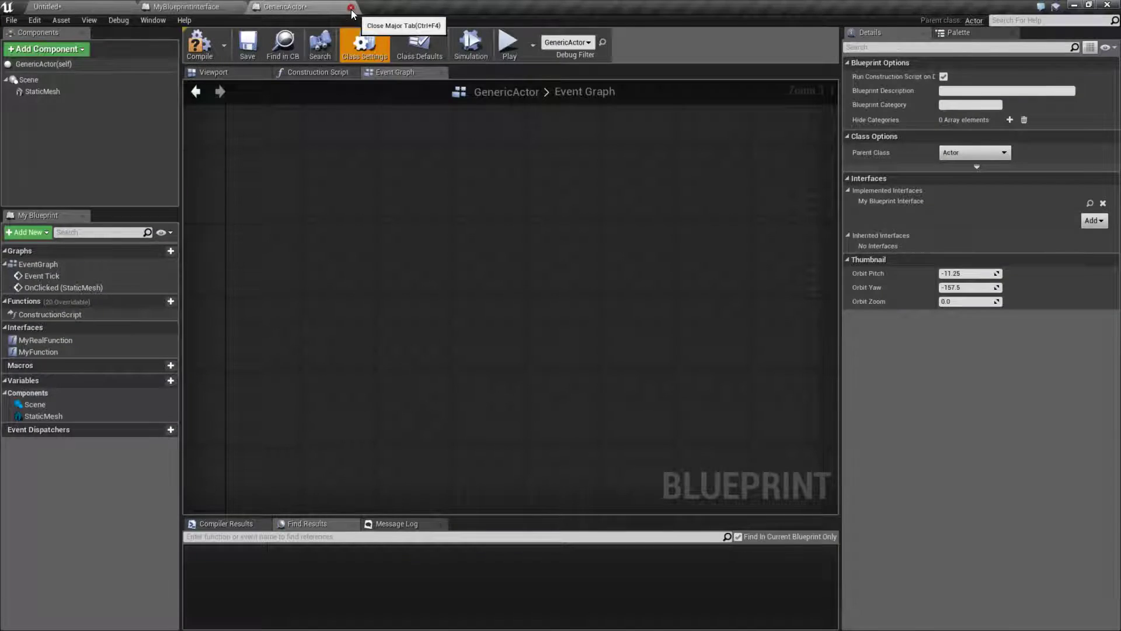
left_click(350, 8)
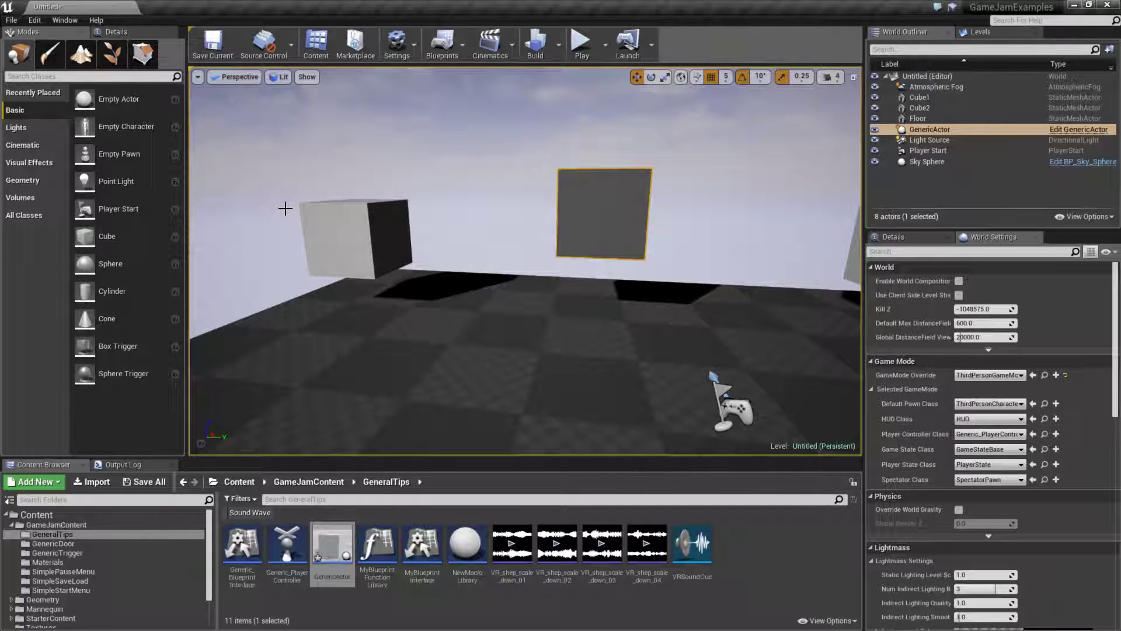
left_click(150, 481)
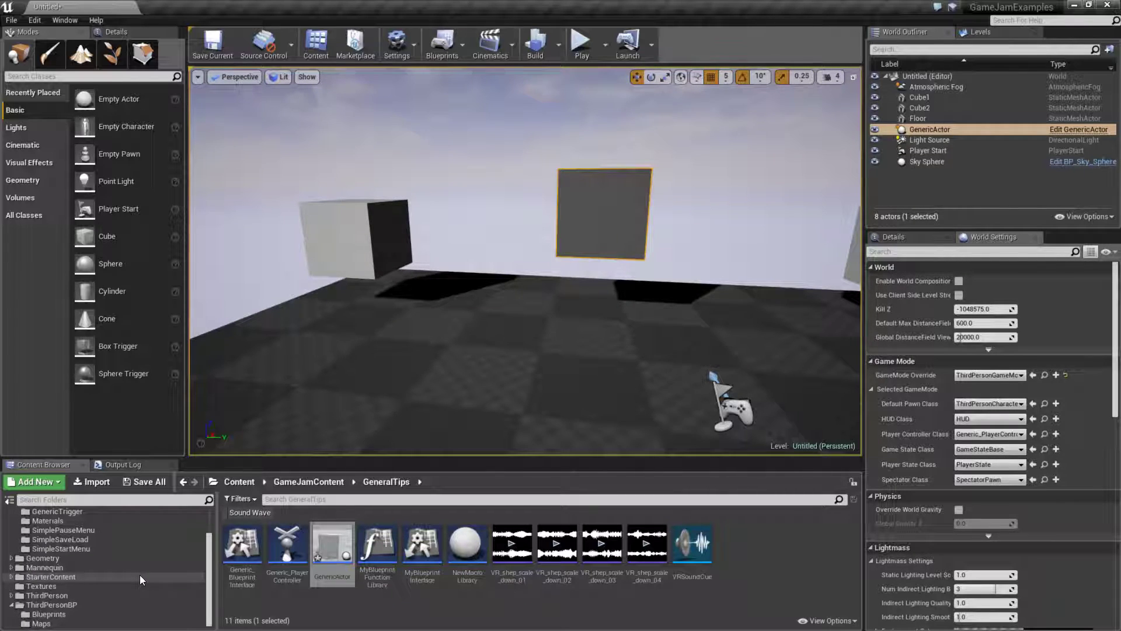
left_click(50, 604)
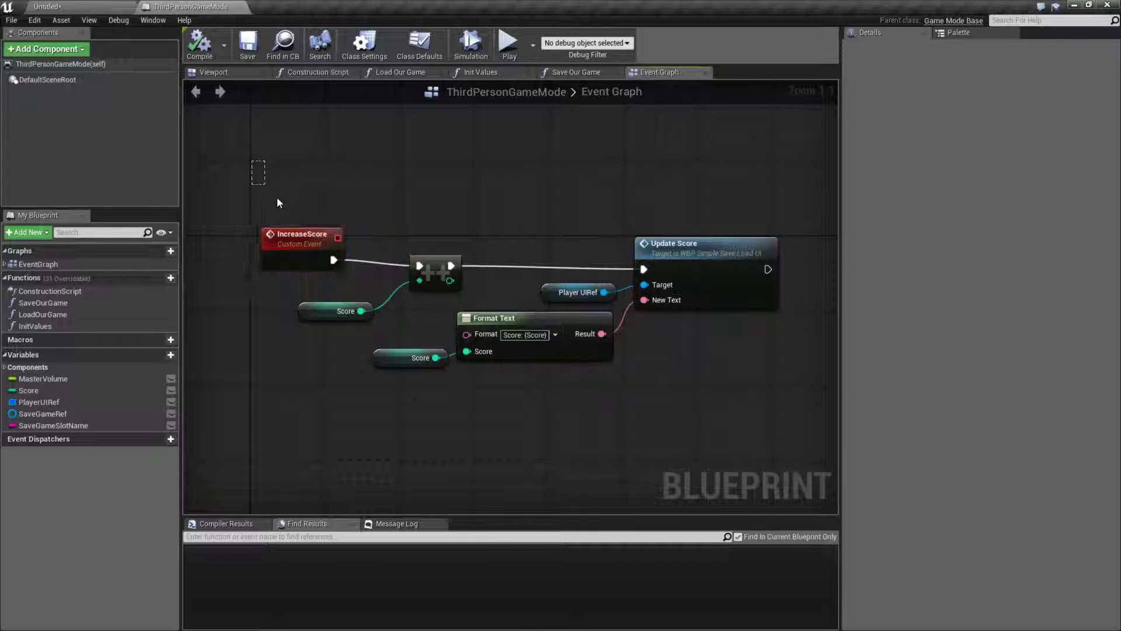
left_click(302, 243)
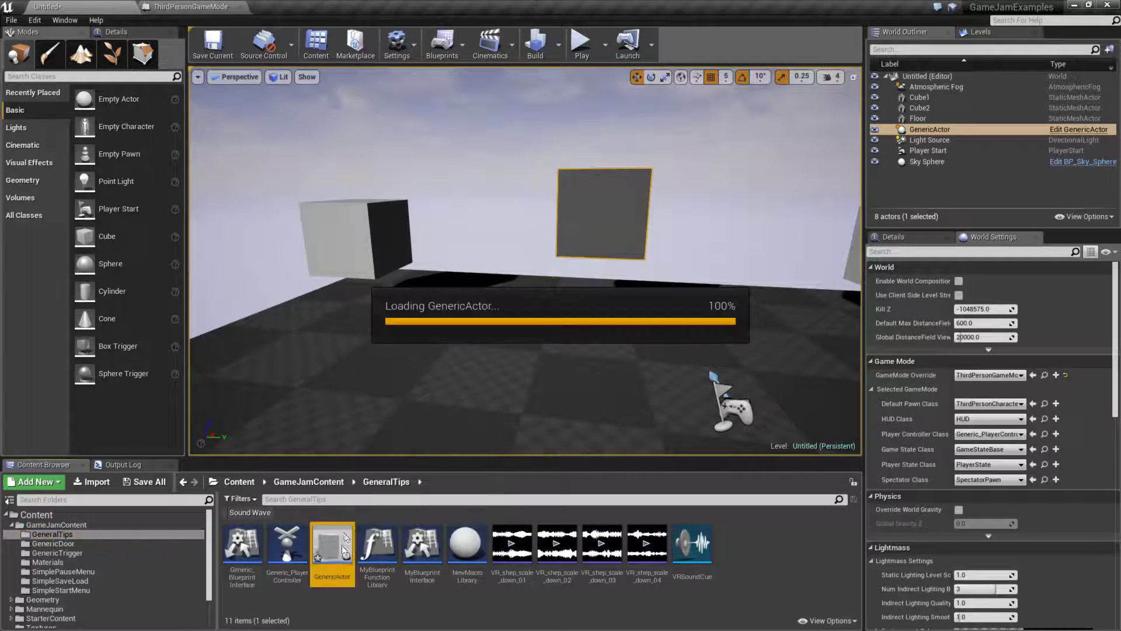
- In GenericActor, cast Get Game Mode to ThirdPersonGameMode and call its Increase Score
double_click(331, 545)
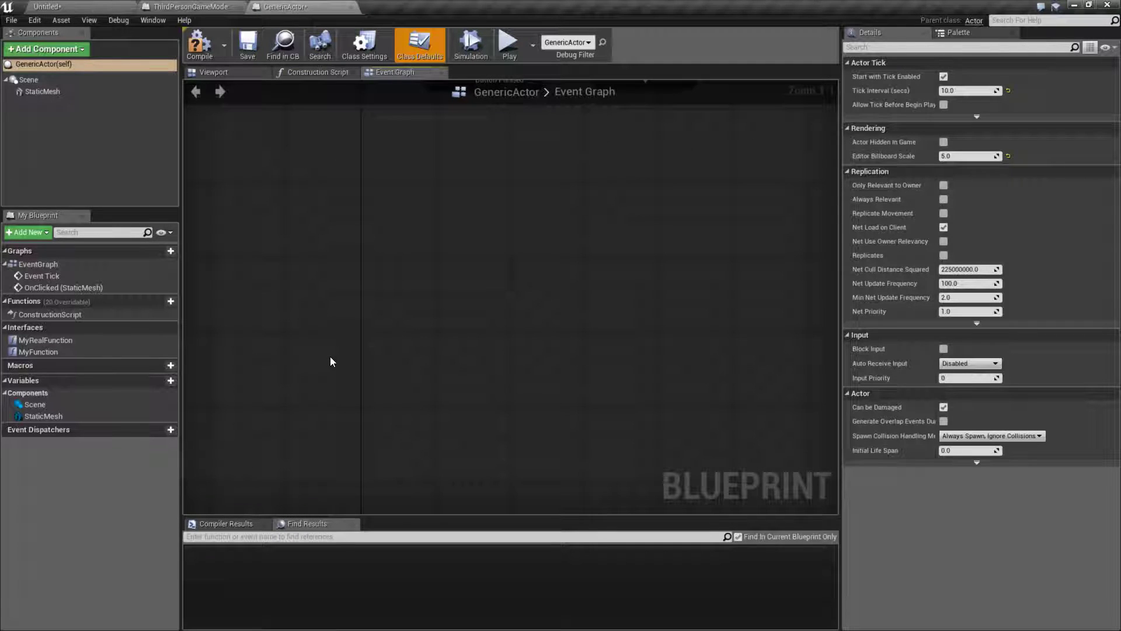
type("get game mode")
type("cast")
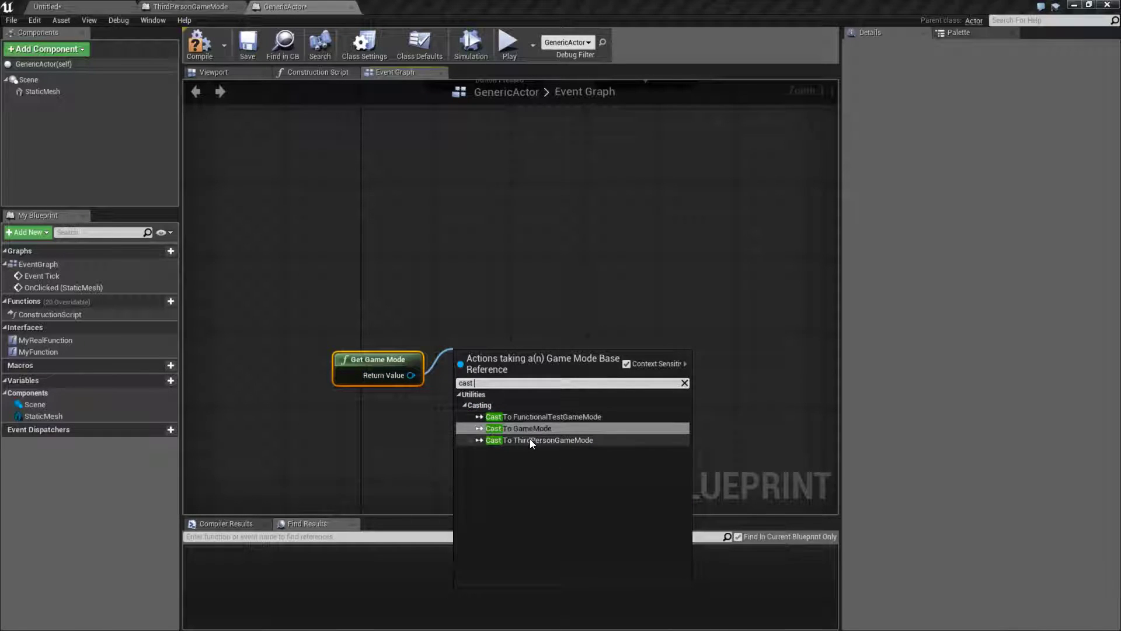
mouse_move(539, 440)
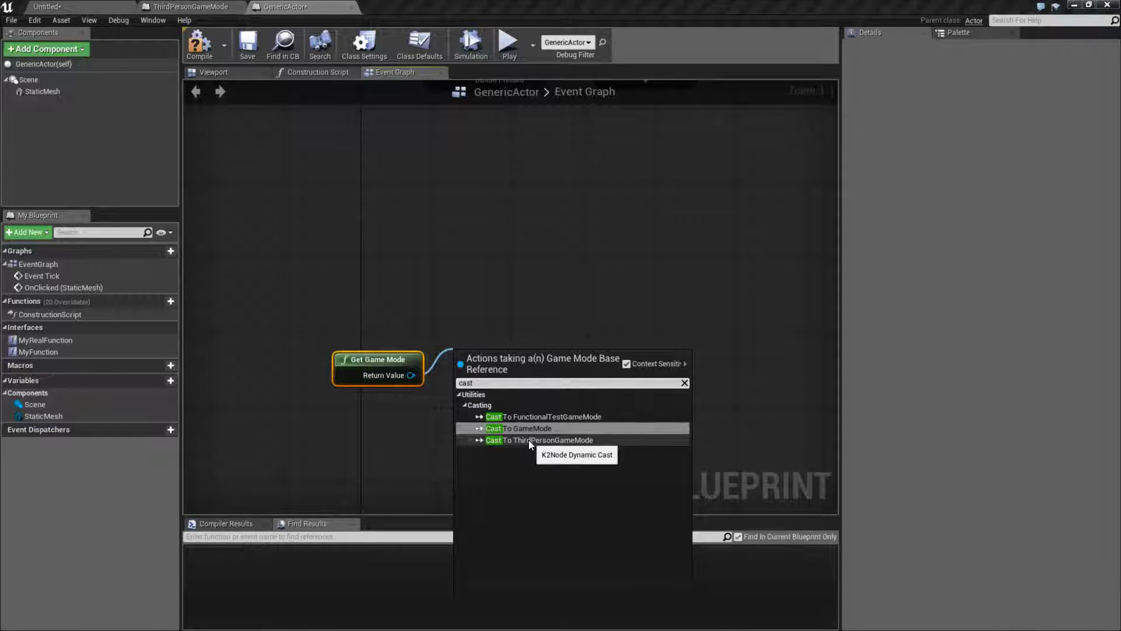
left_click(540, 440)
type("update")
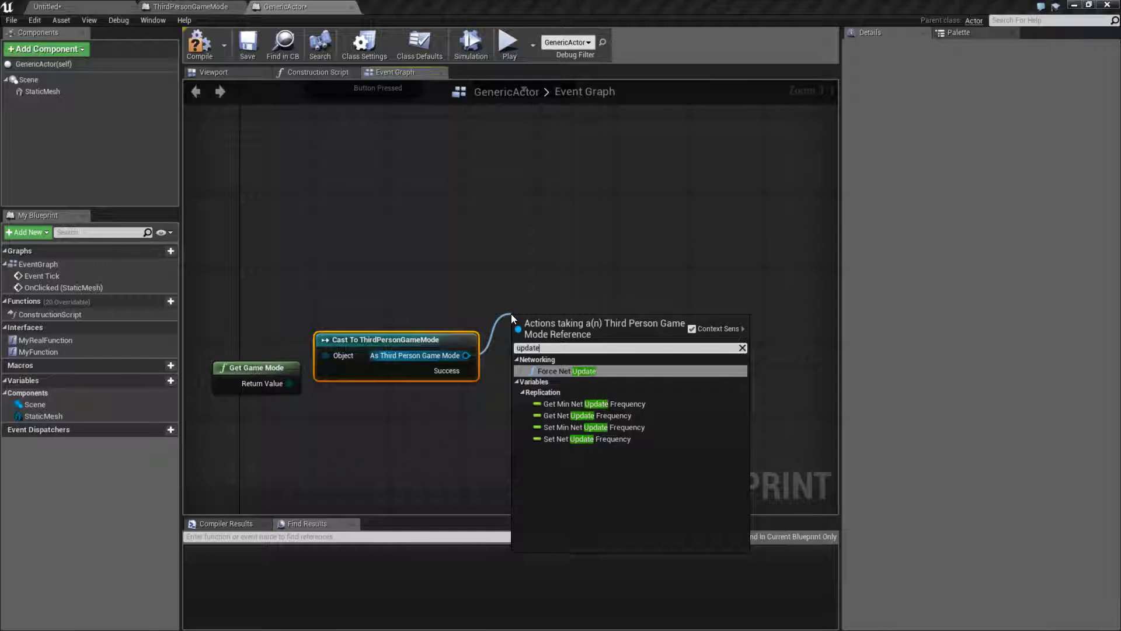
type("increa")
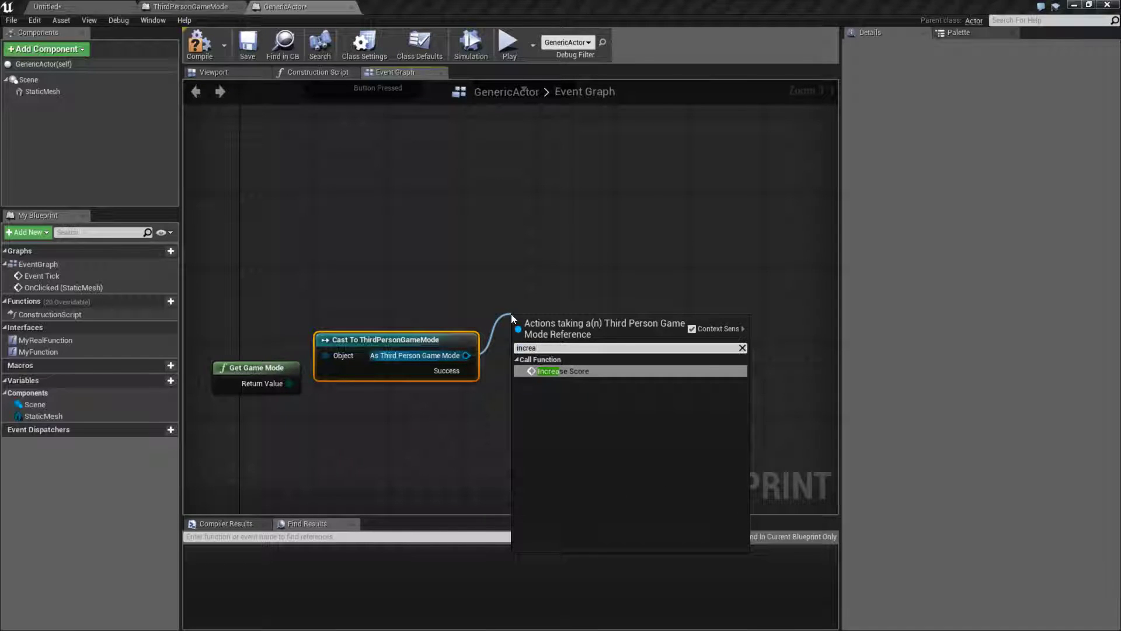
left_click(564, 370)
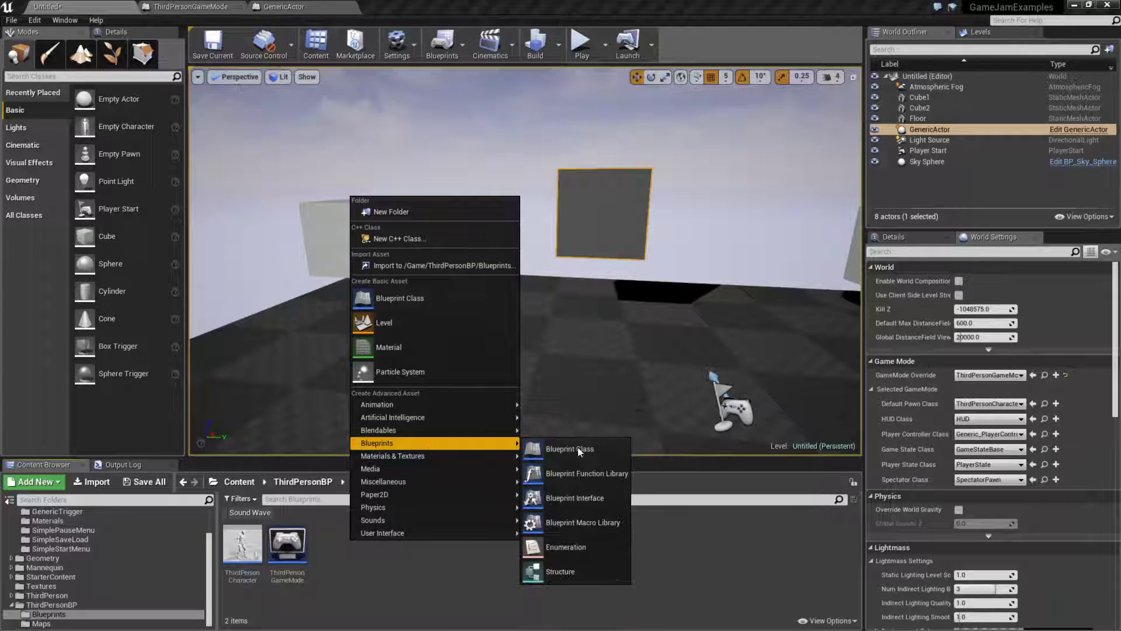
- Create the BPI_GameMode Blueprint Interface and rename its NewFunction_0 to IncreaseTheScore
left_click(569, 448)
type("BPI_GameMode")
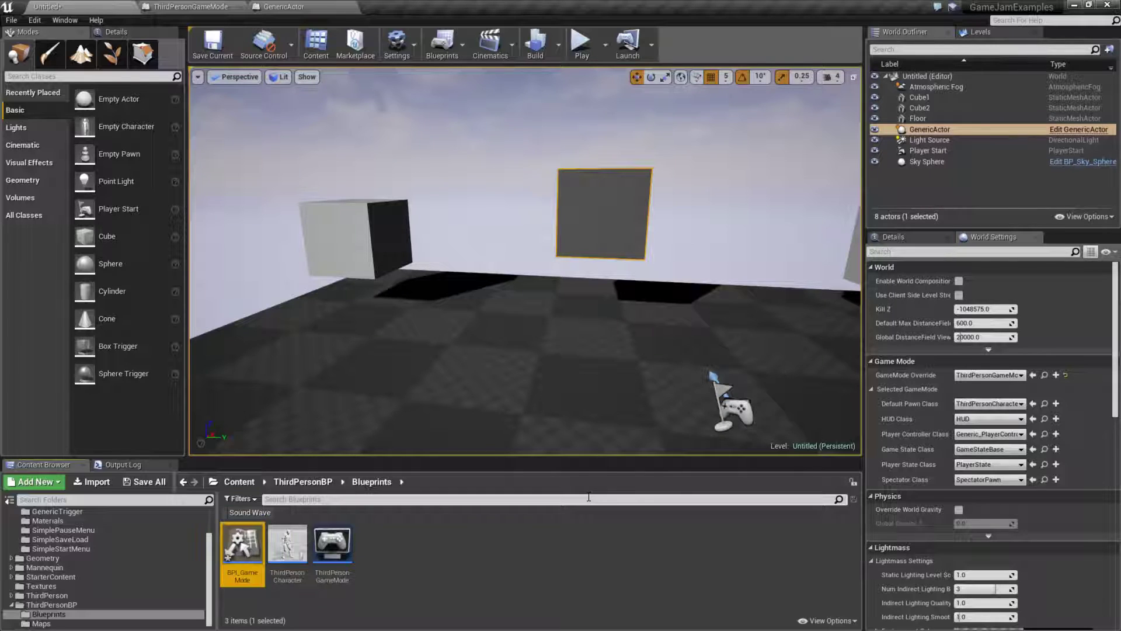
double_click(242, 544)
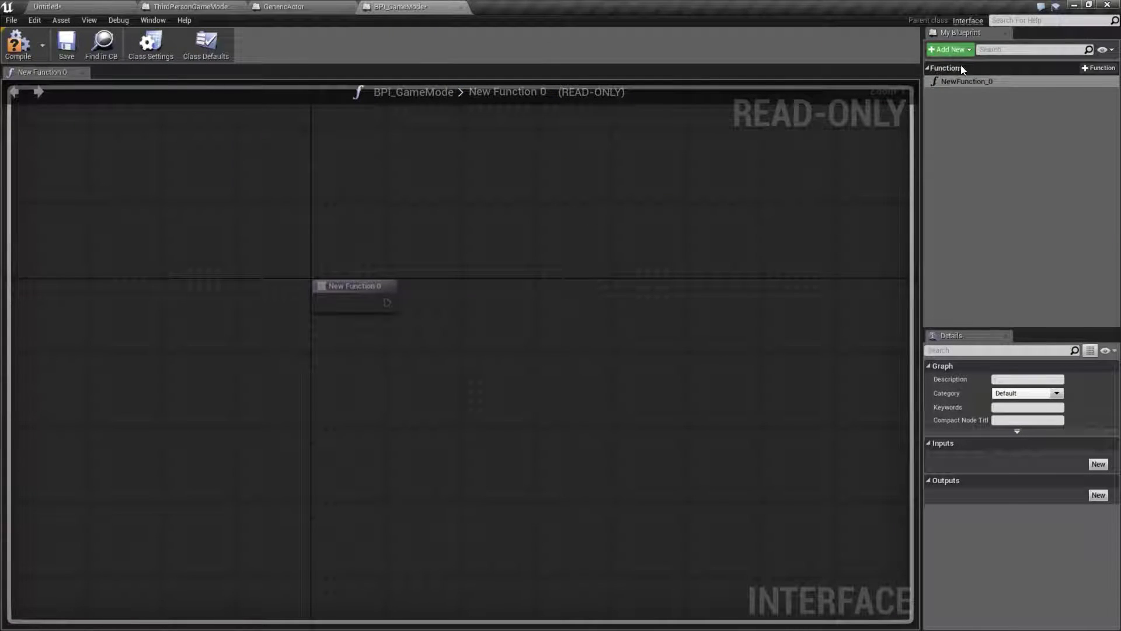
double_click(970, 81)
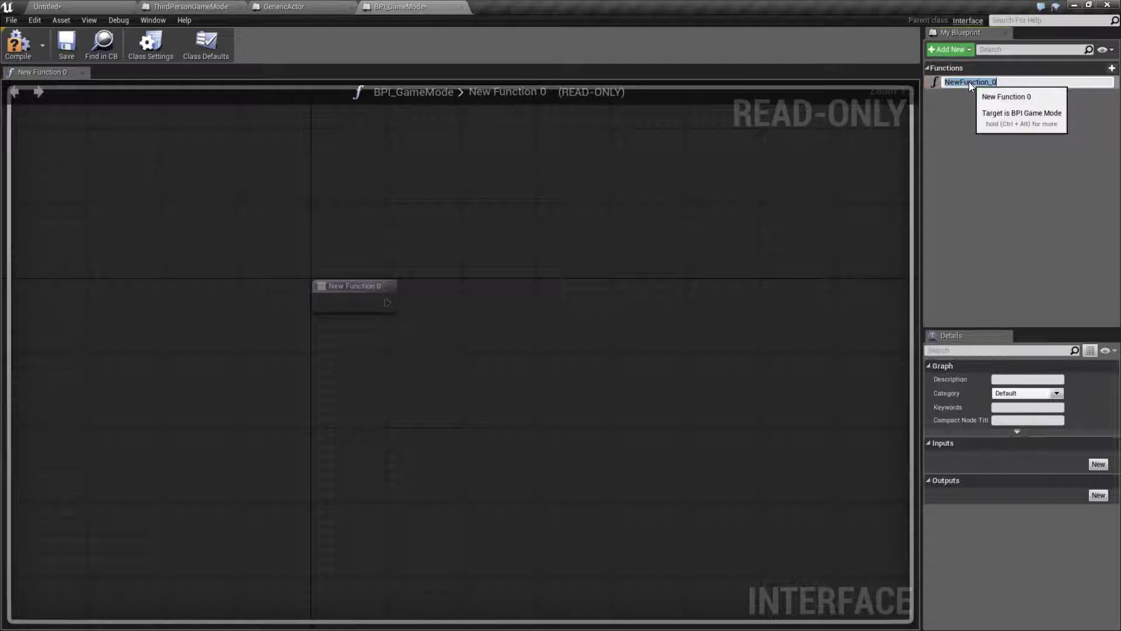
type("IncreaseTheScore")
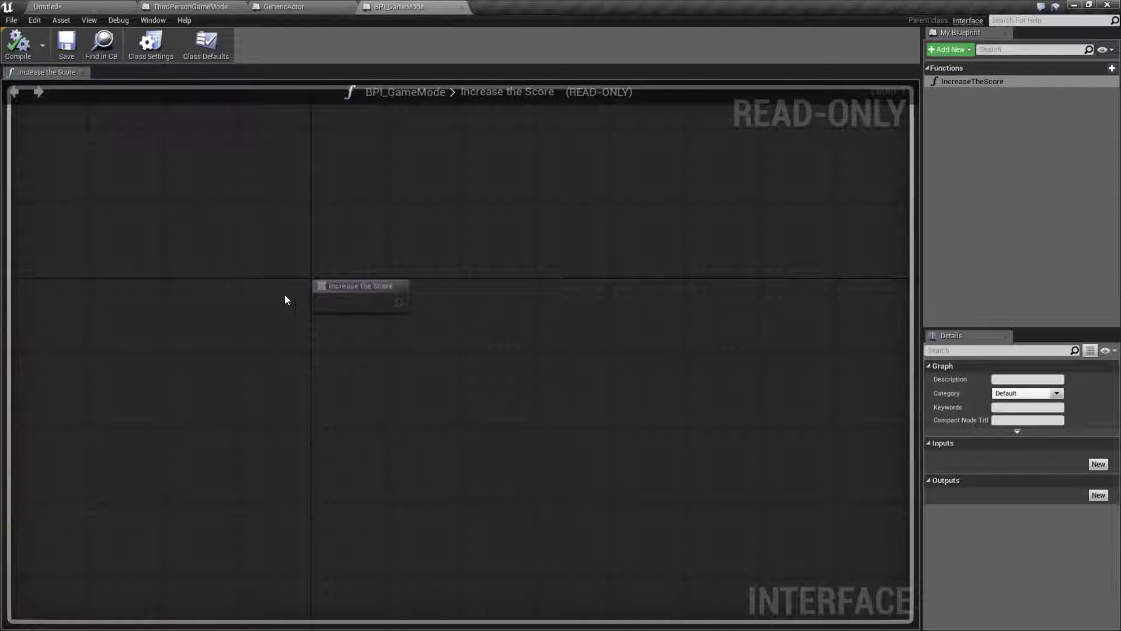
left_click(189, 6)
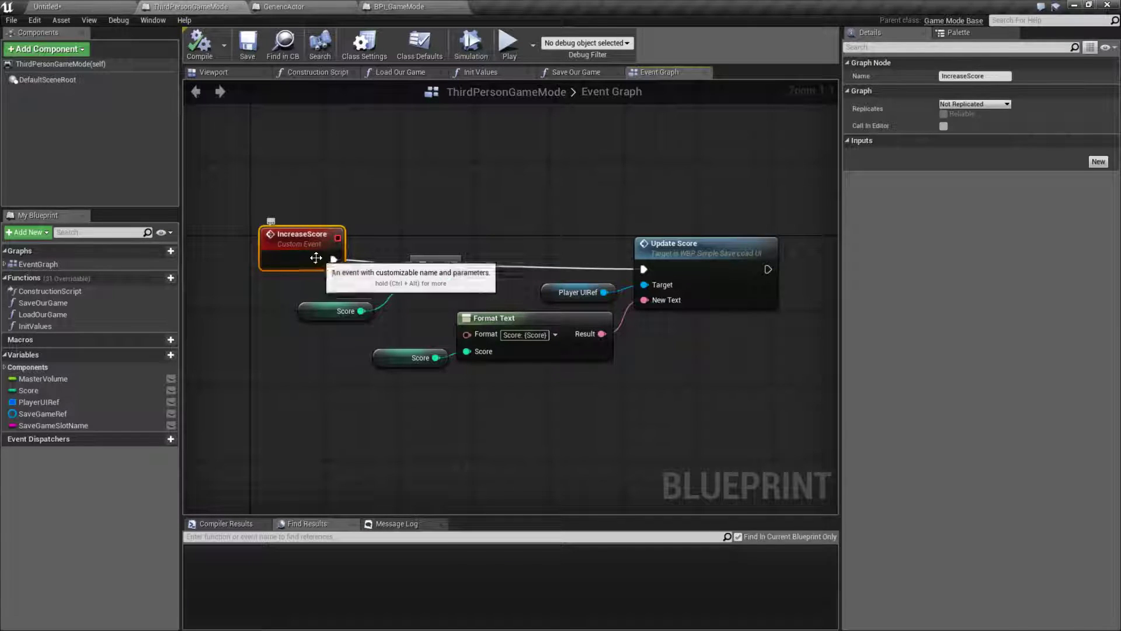
- Add BPI_GameMode to ThirdPersonGameMode's interfaces and place its Event Increase the Score
left_click(397, 7)
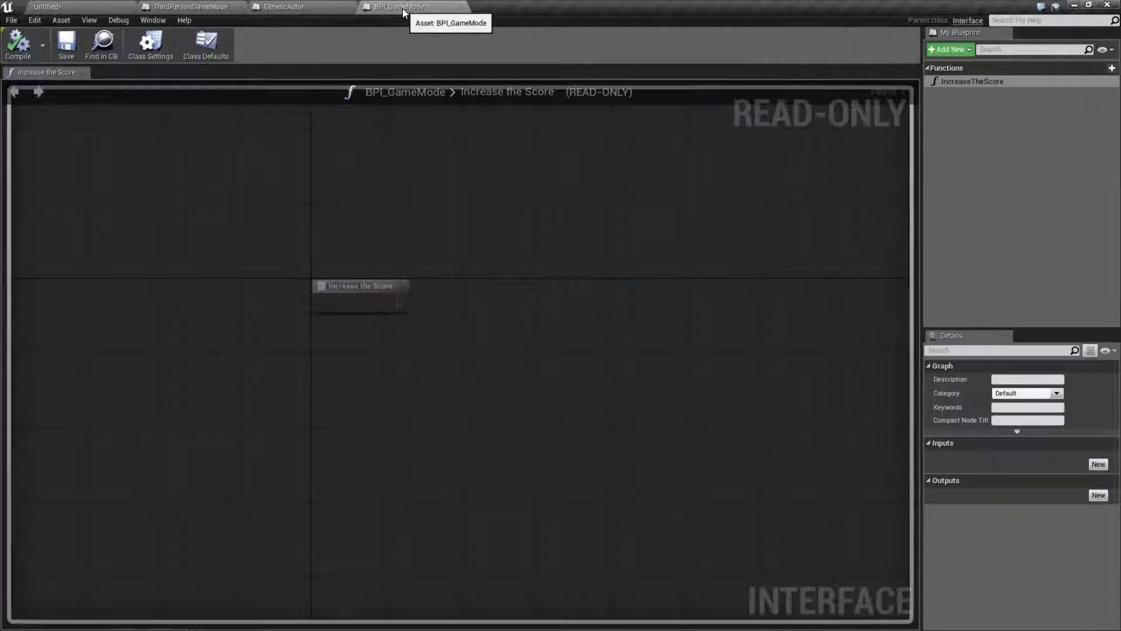
mouse_move(279, 6)
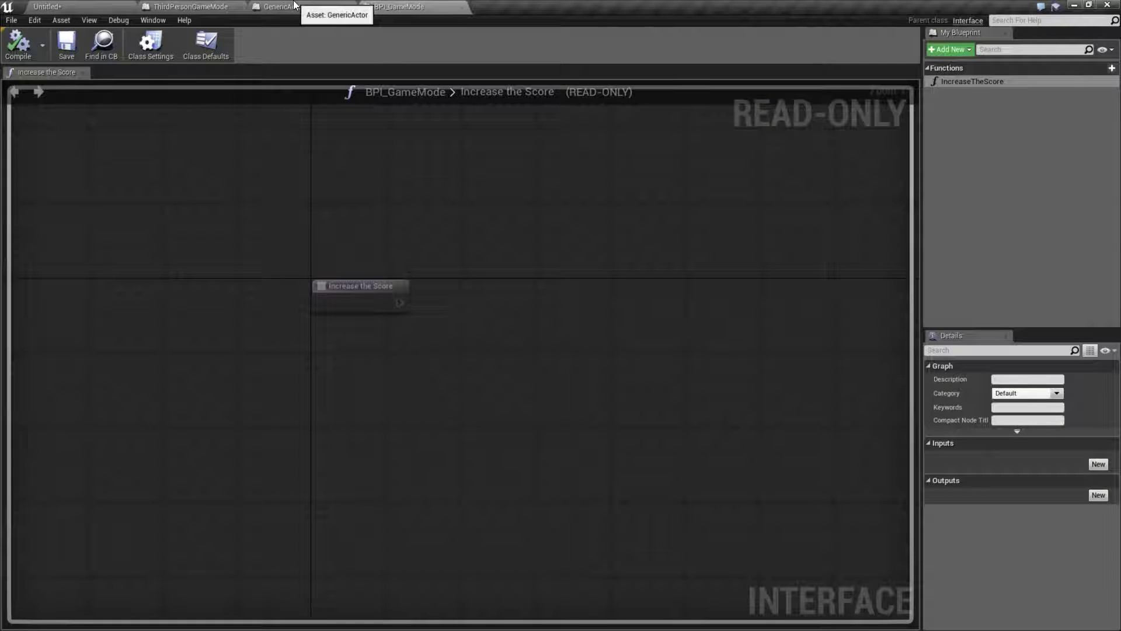
left_click(189, 6)
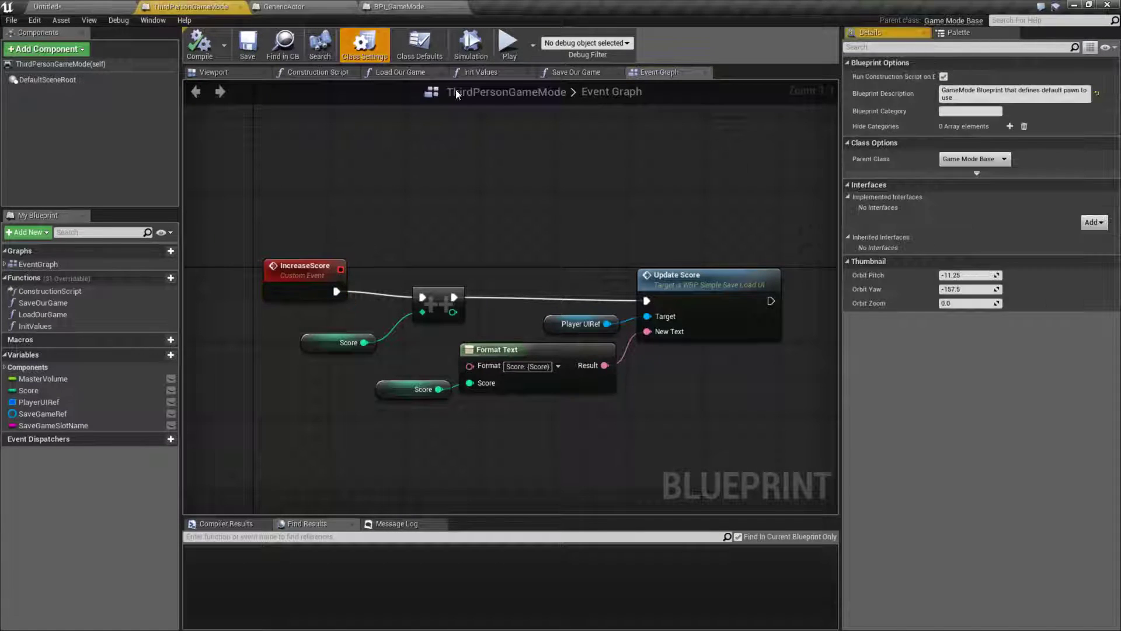
left_click(1093, 222)
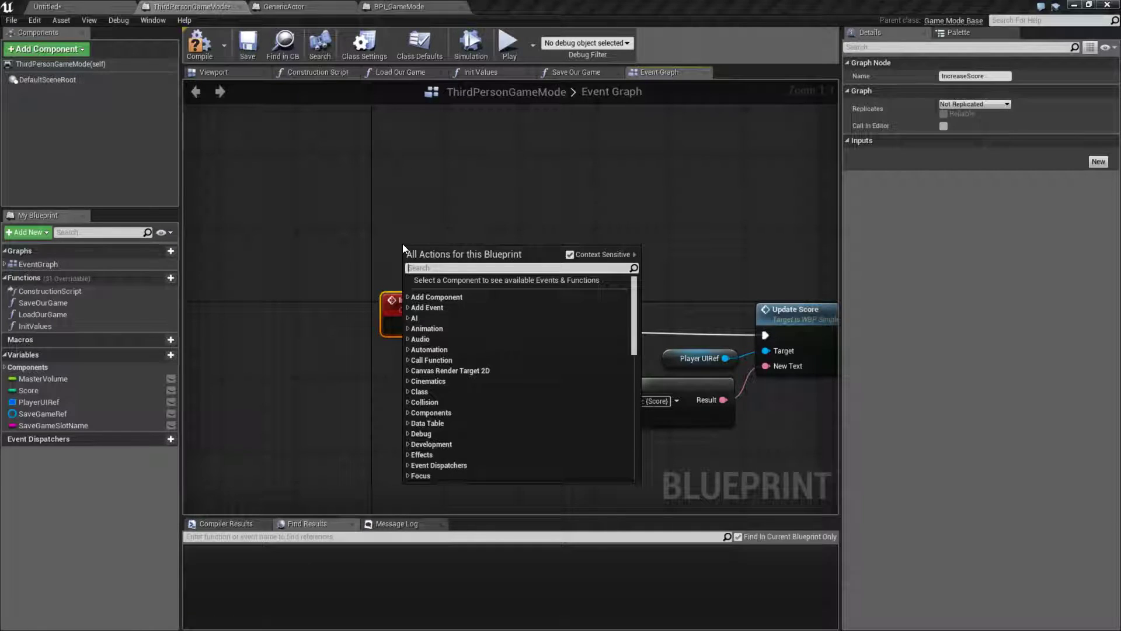
left_click(200, 43)
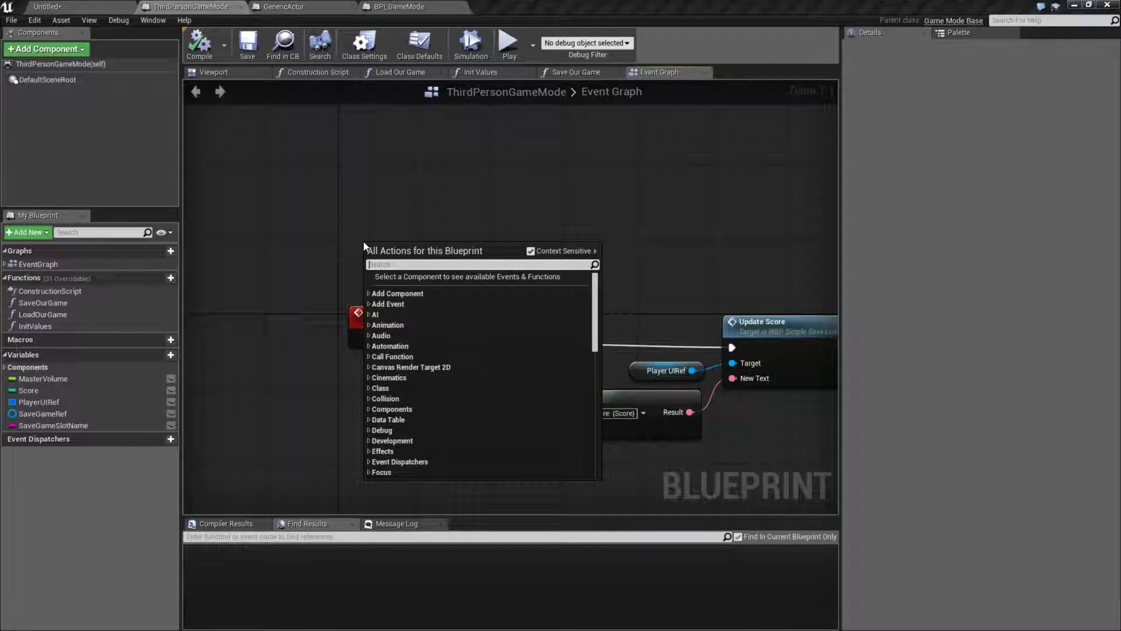
type("increas")
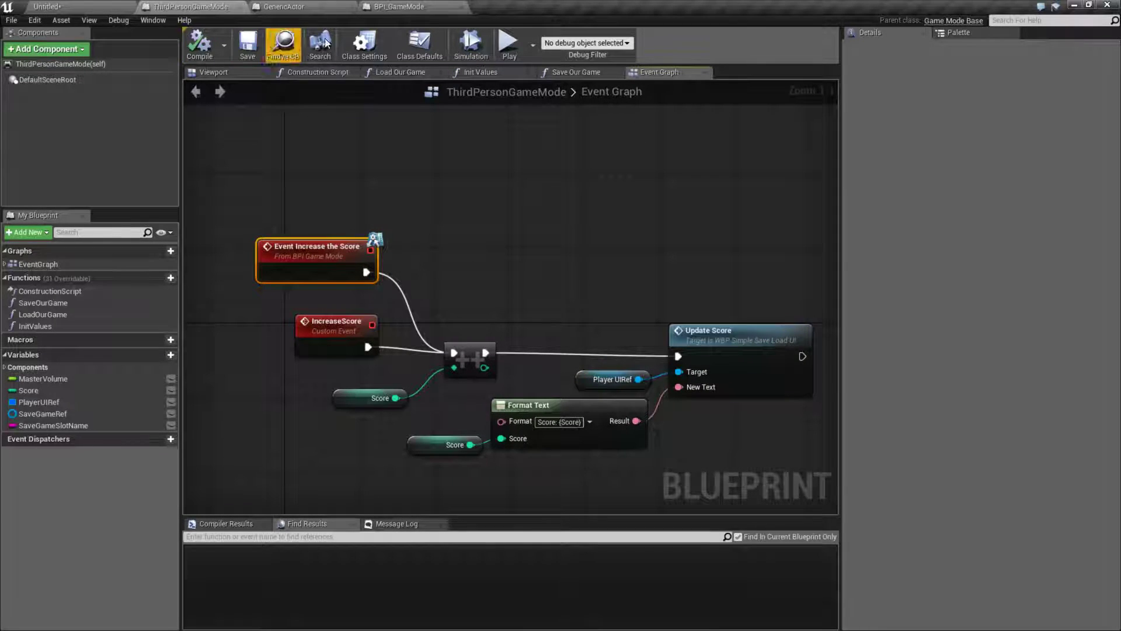
left_click(287, 6)
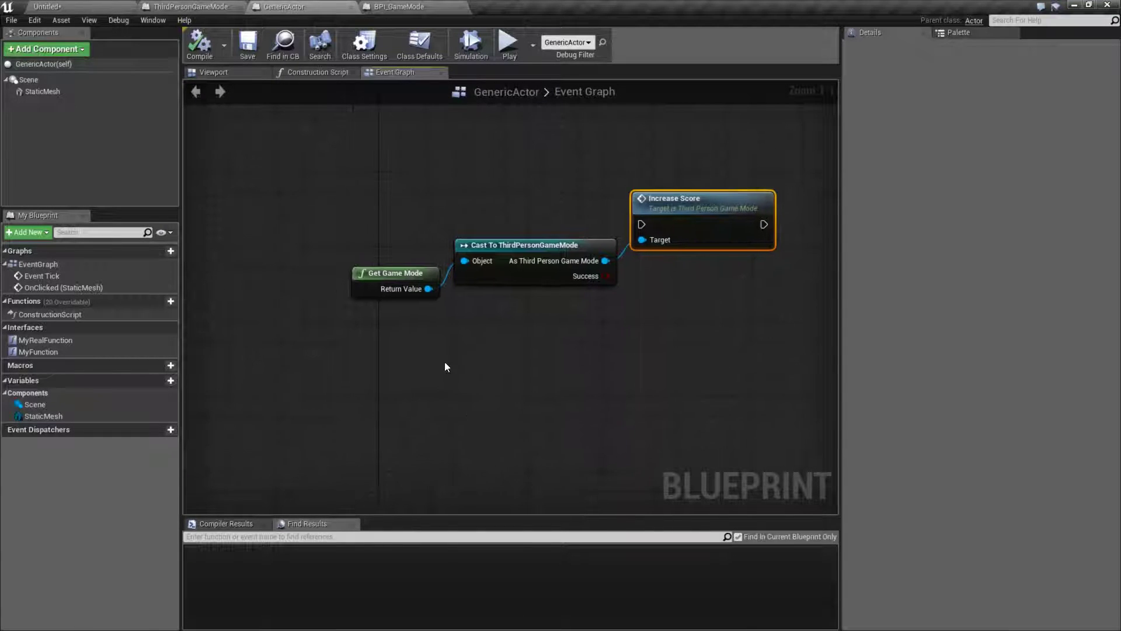
- Add an Increase the Score (Message) node with Get Game Mode wired to its Target
left_click_drag(429, 289, 459, 334)
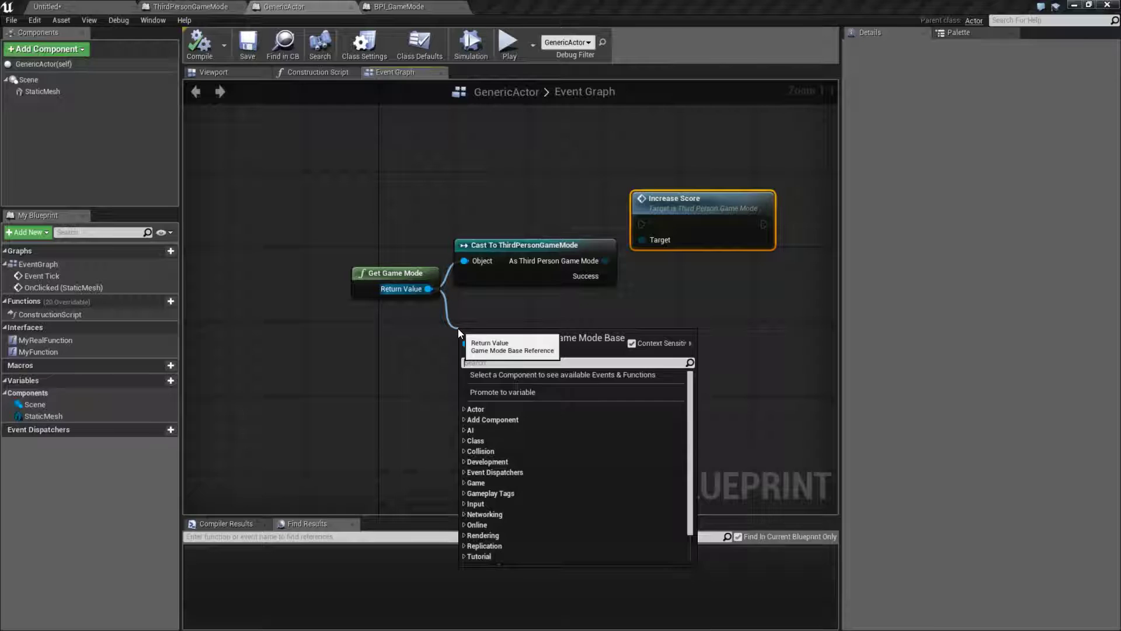
left_click(525, 397)
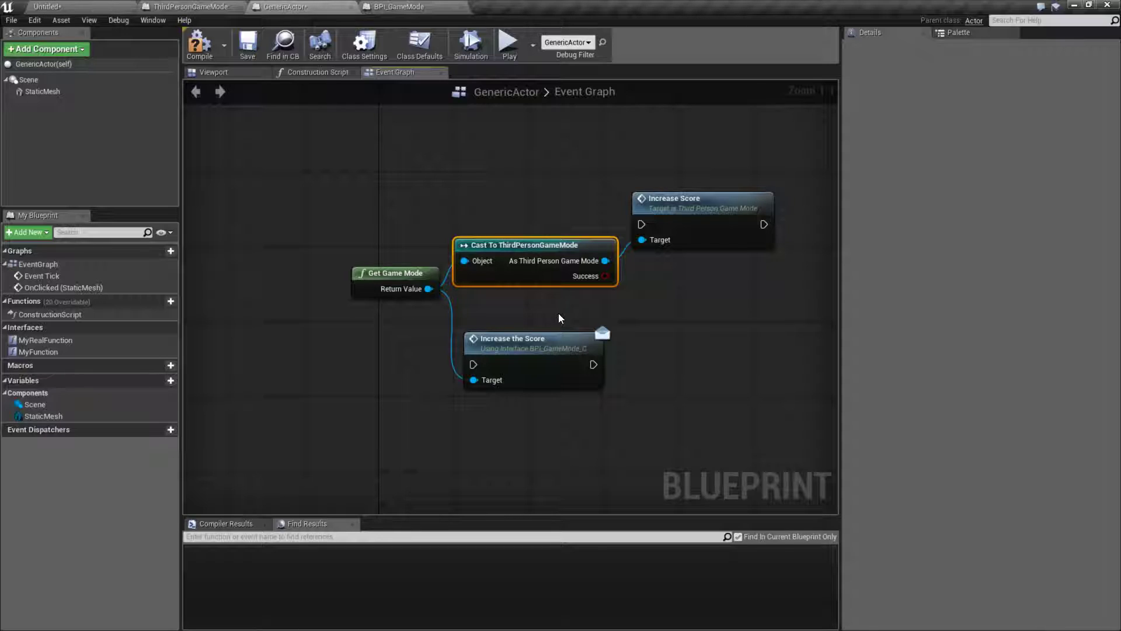
mouse_move(380, 250)
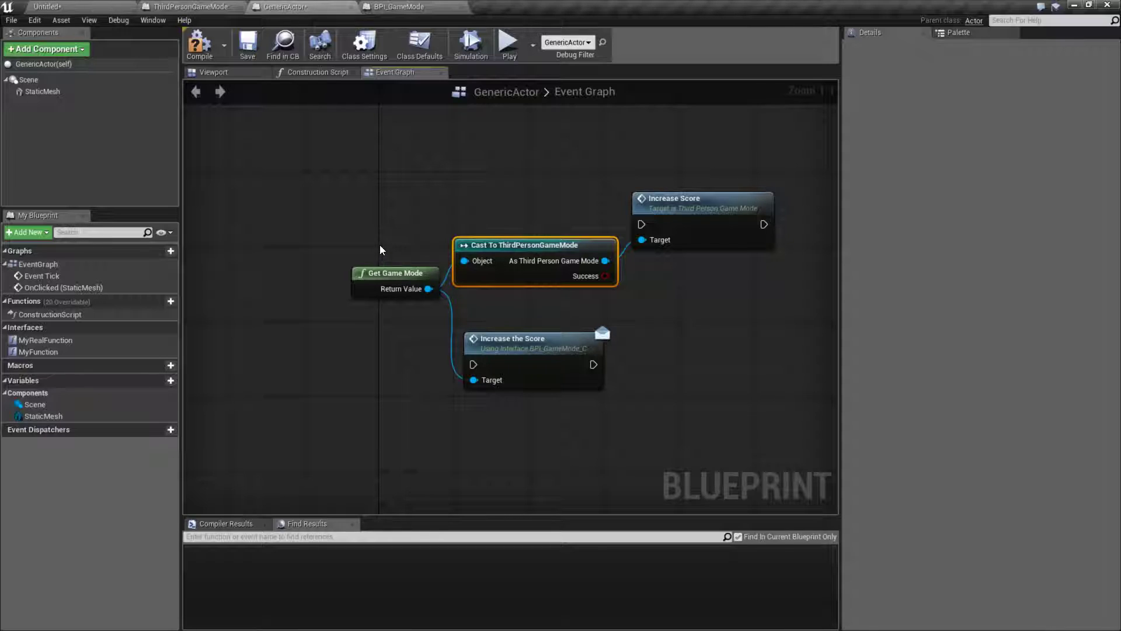
mouse_move(391, 273)
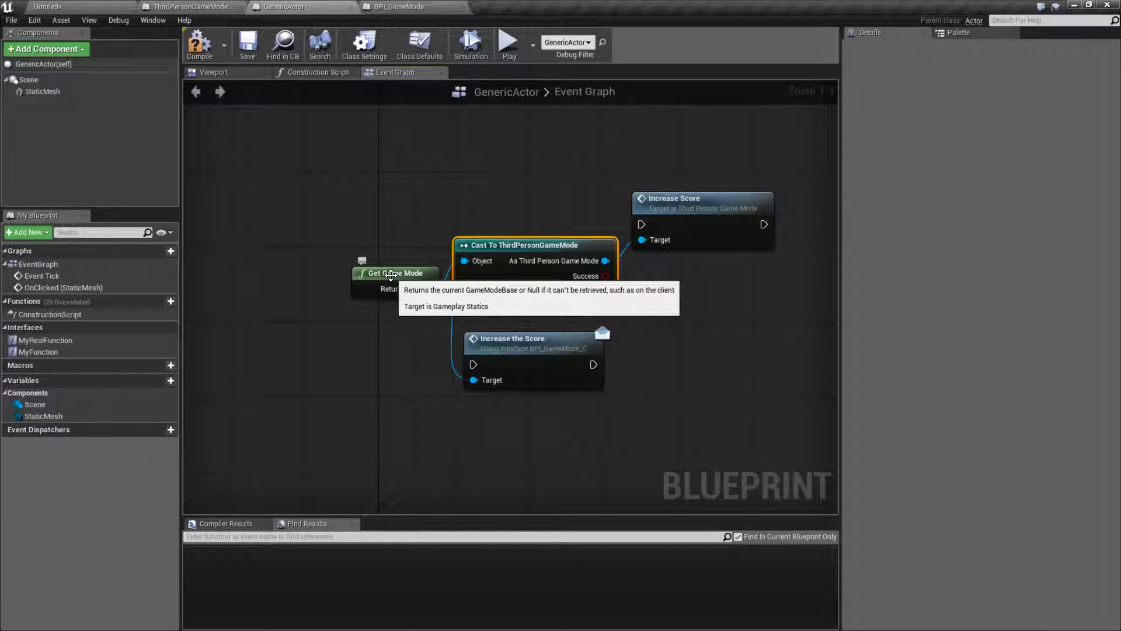
mouse_move(525, 337)
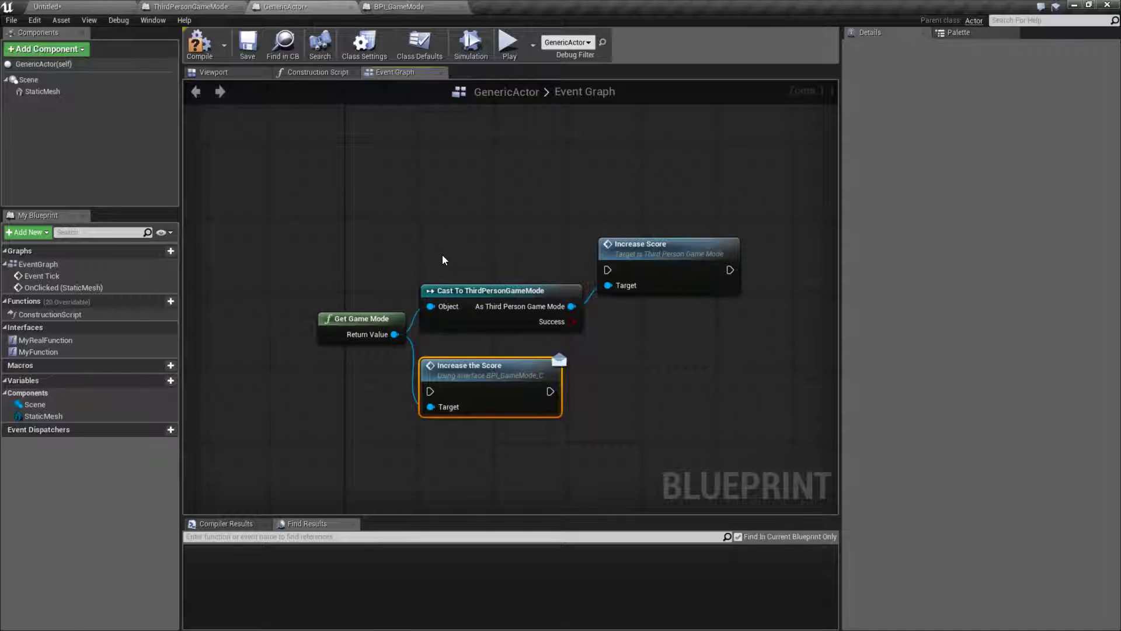
left_click(500, 291)
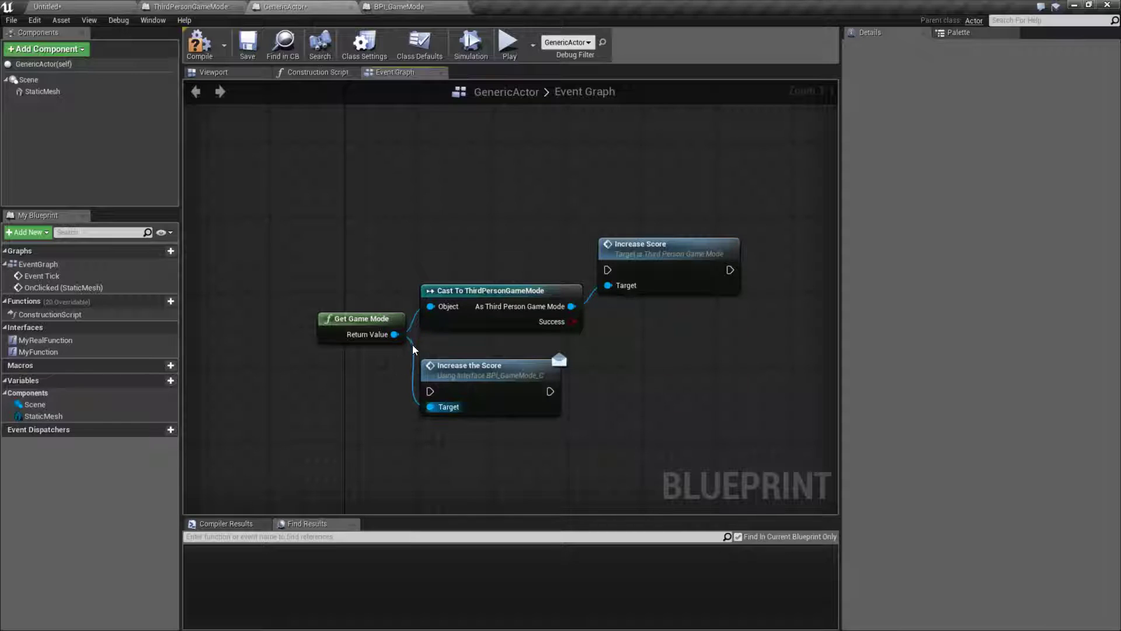
left_click_drag(395, 334, 463, 349)
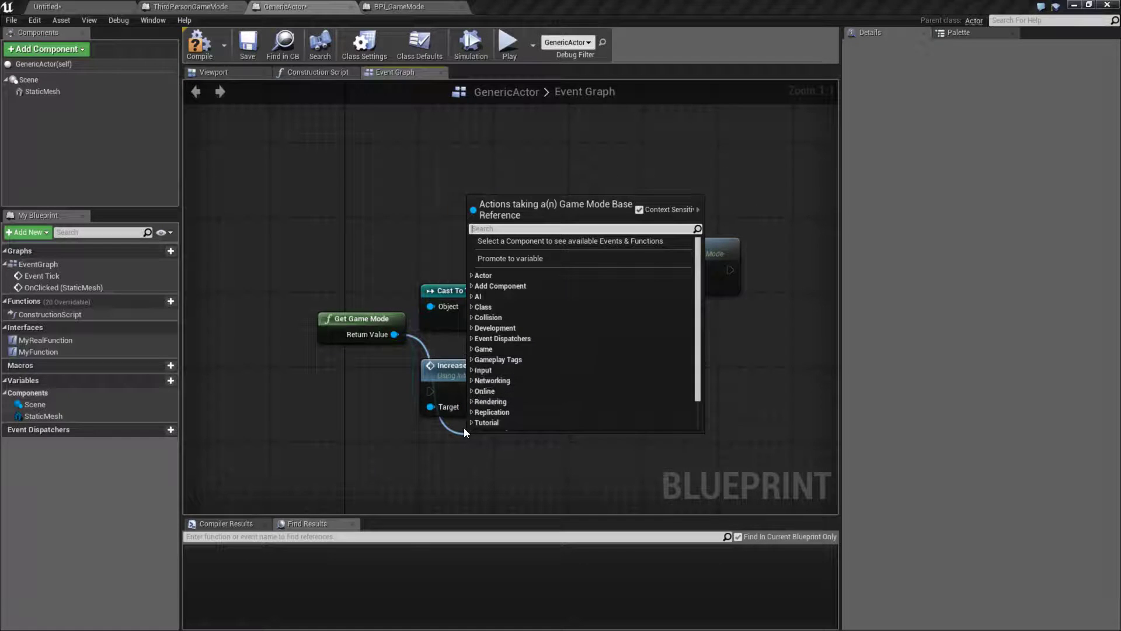
type("incre")
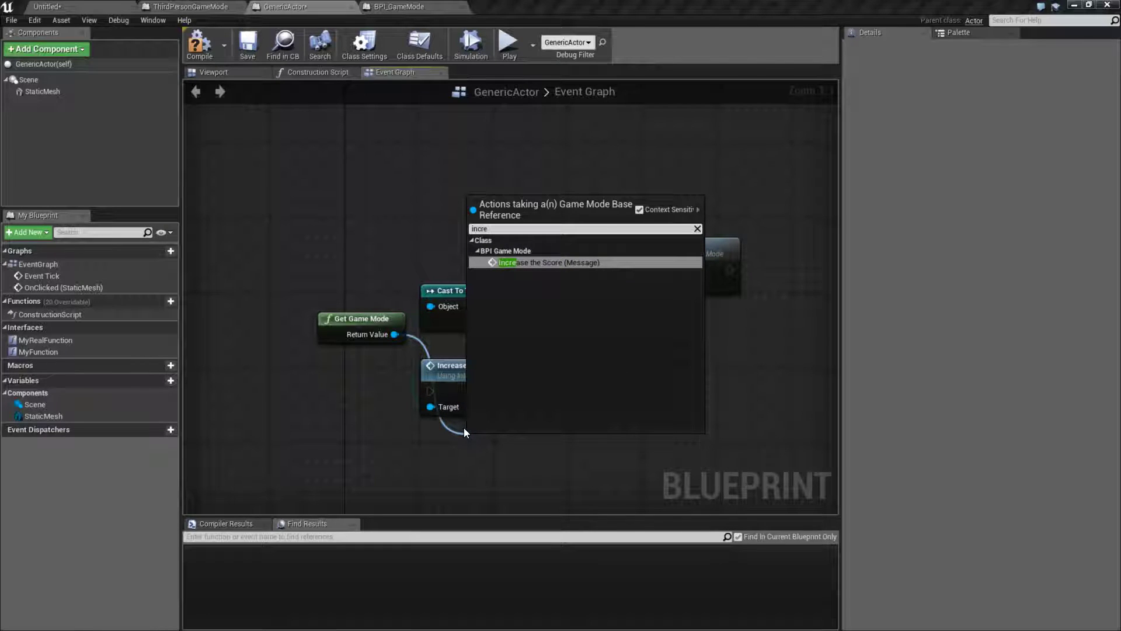
mouse_move(501, 255)
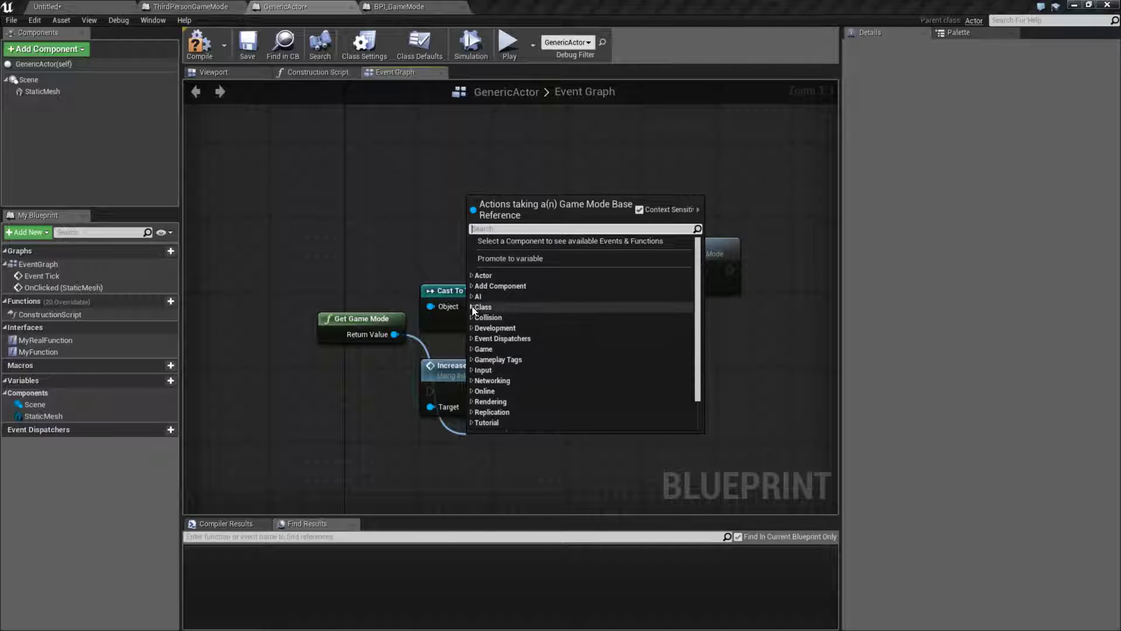
left_click(474, 306)
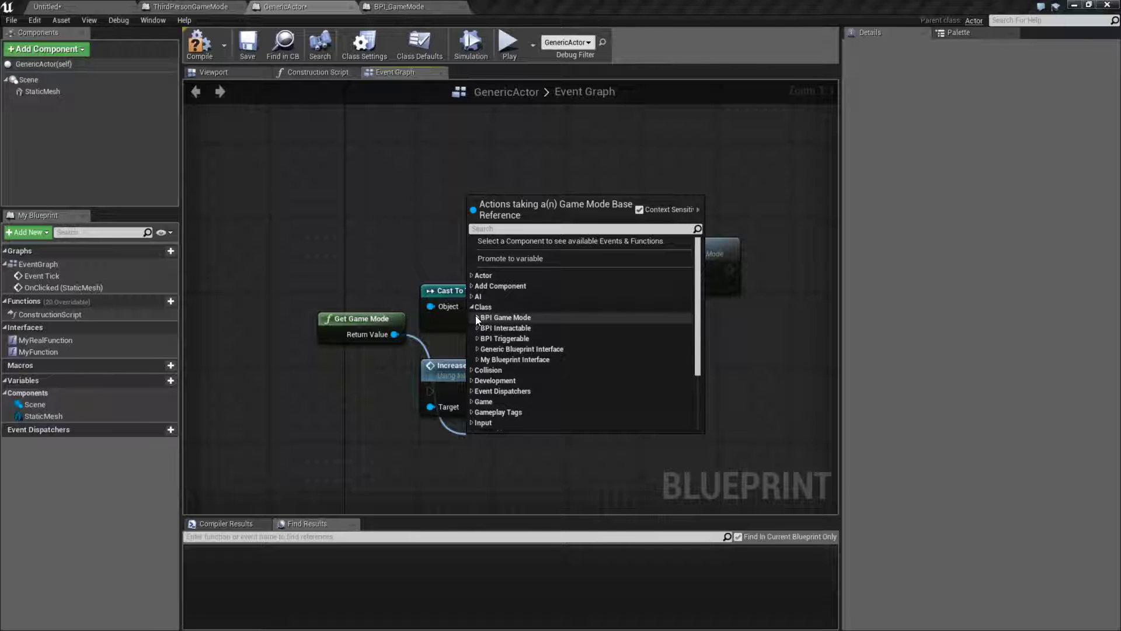
left_click(504, 317)
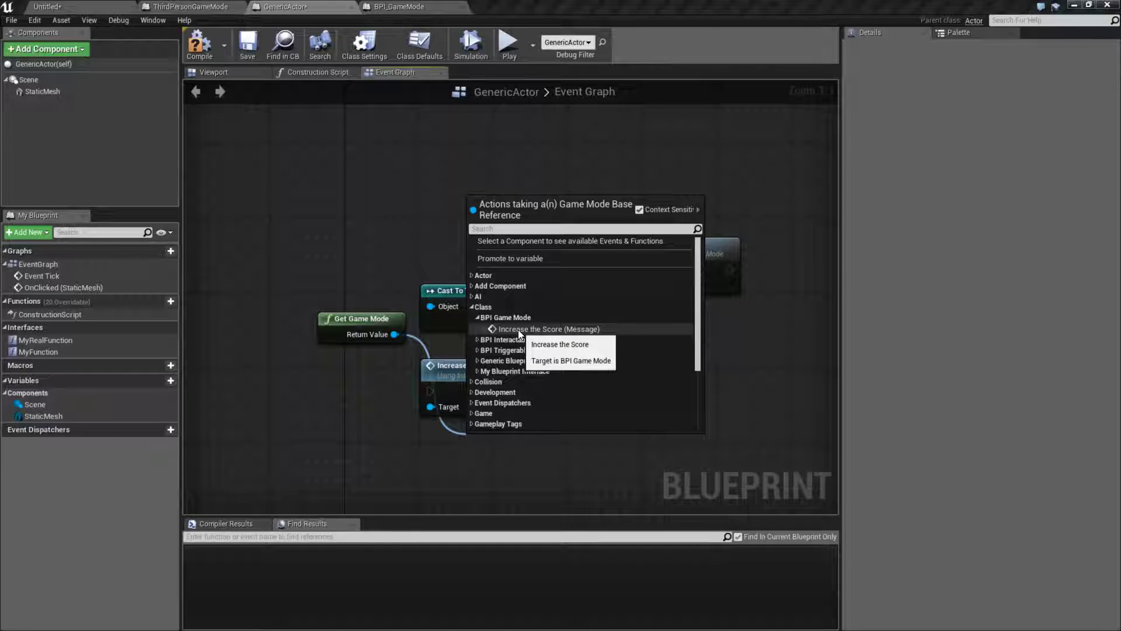
left_click(550, 328)
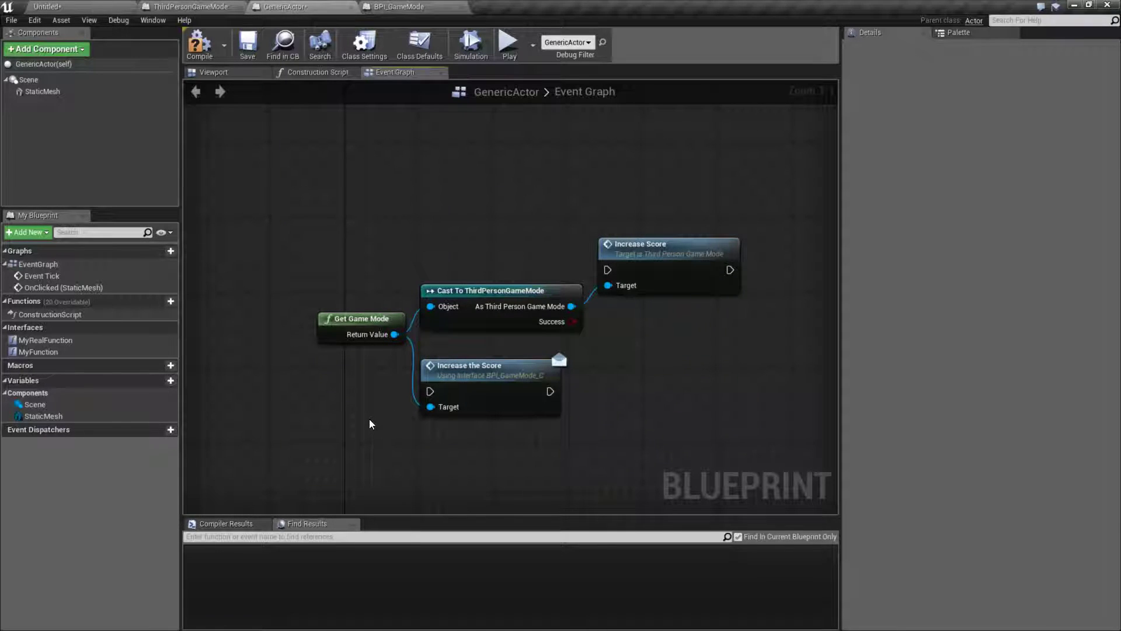
mouse_move(584, 449)
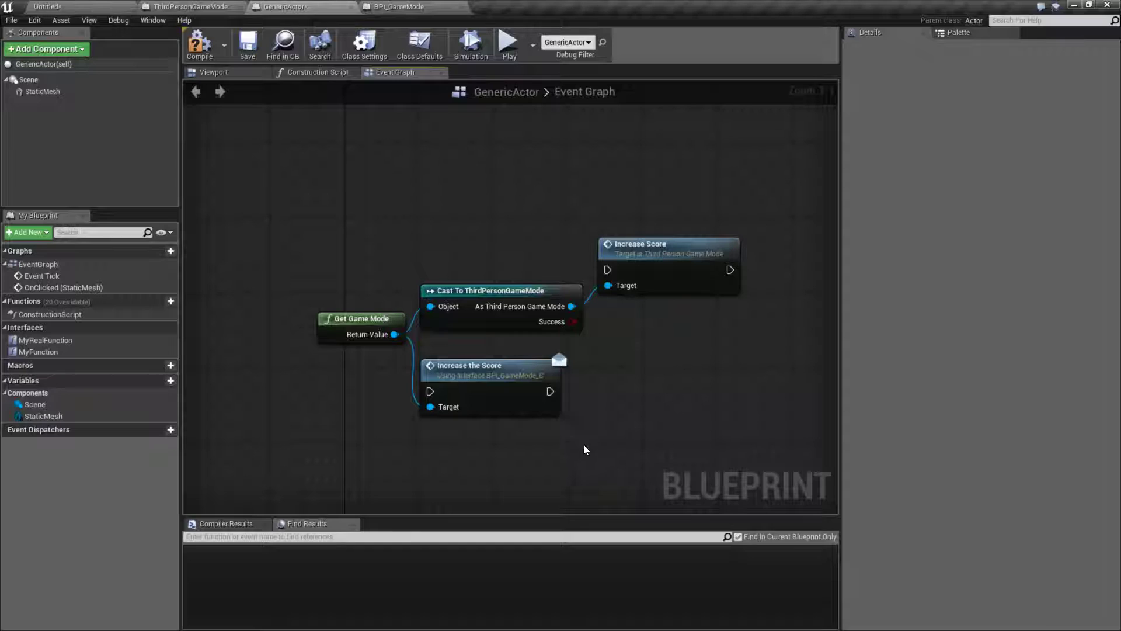